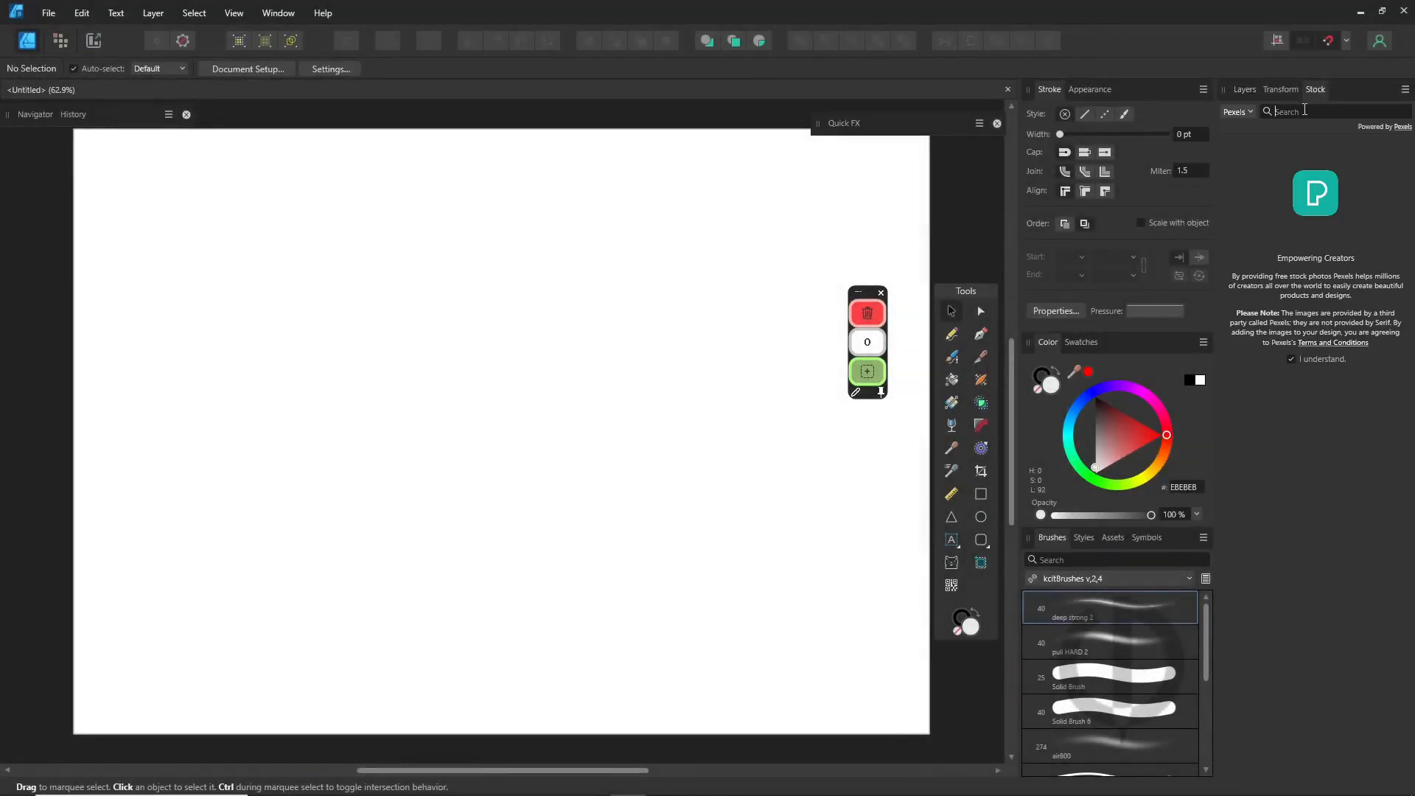
- Search the Pexels stock panel for "man" and scroll through the portrait results
type("man")
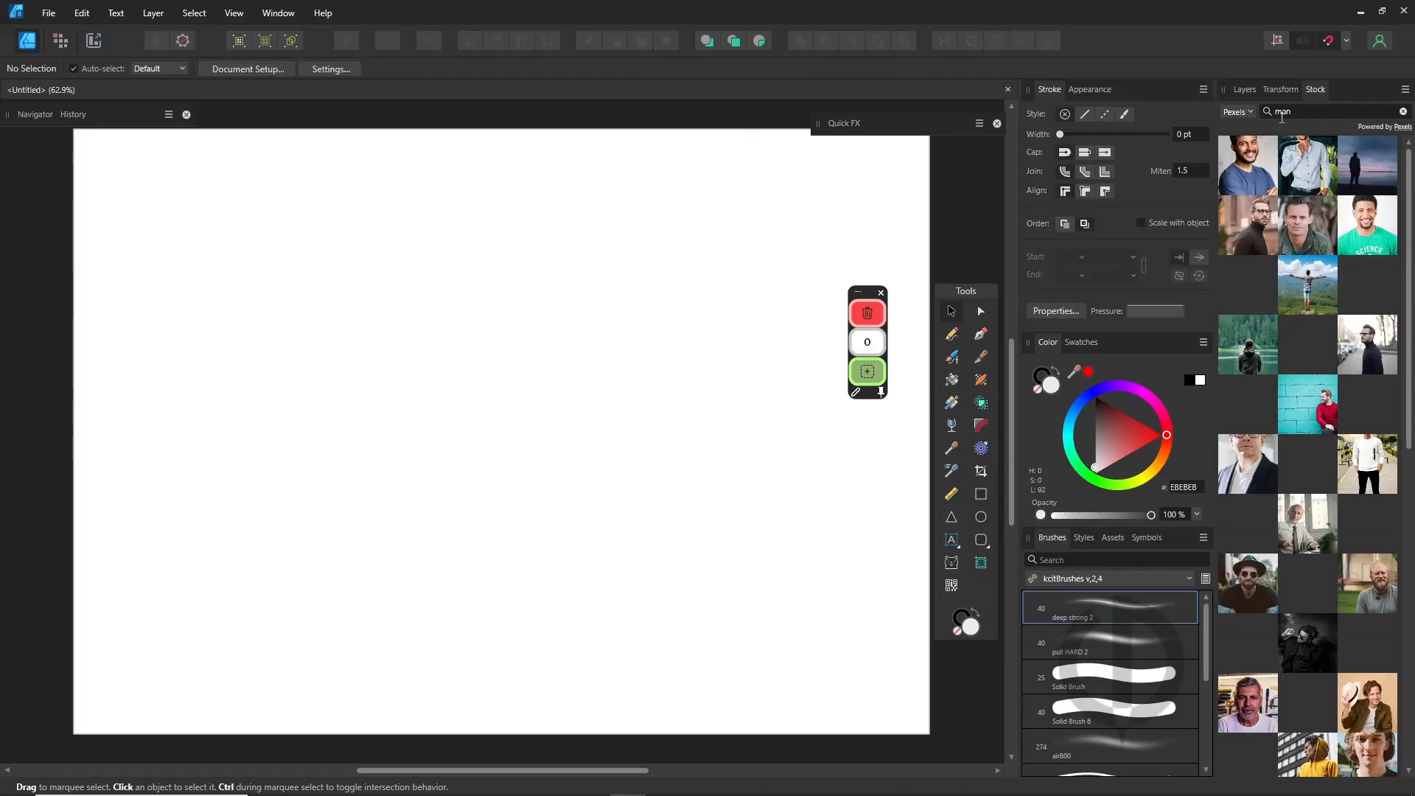
scroll("down", 3)
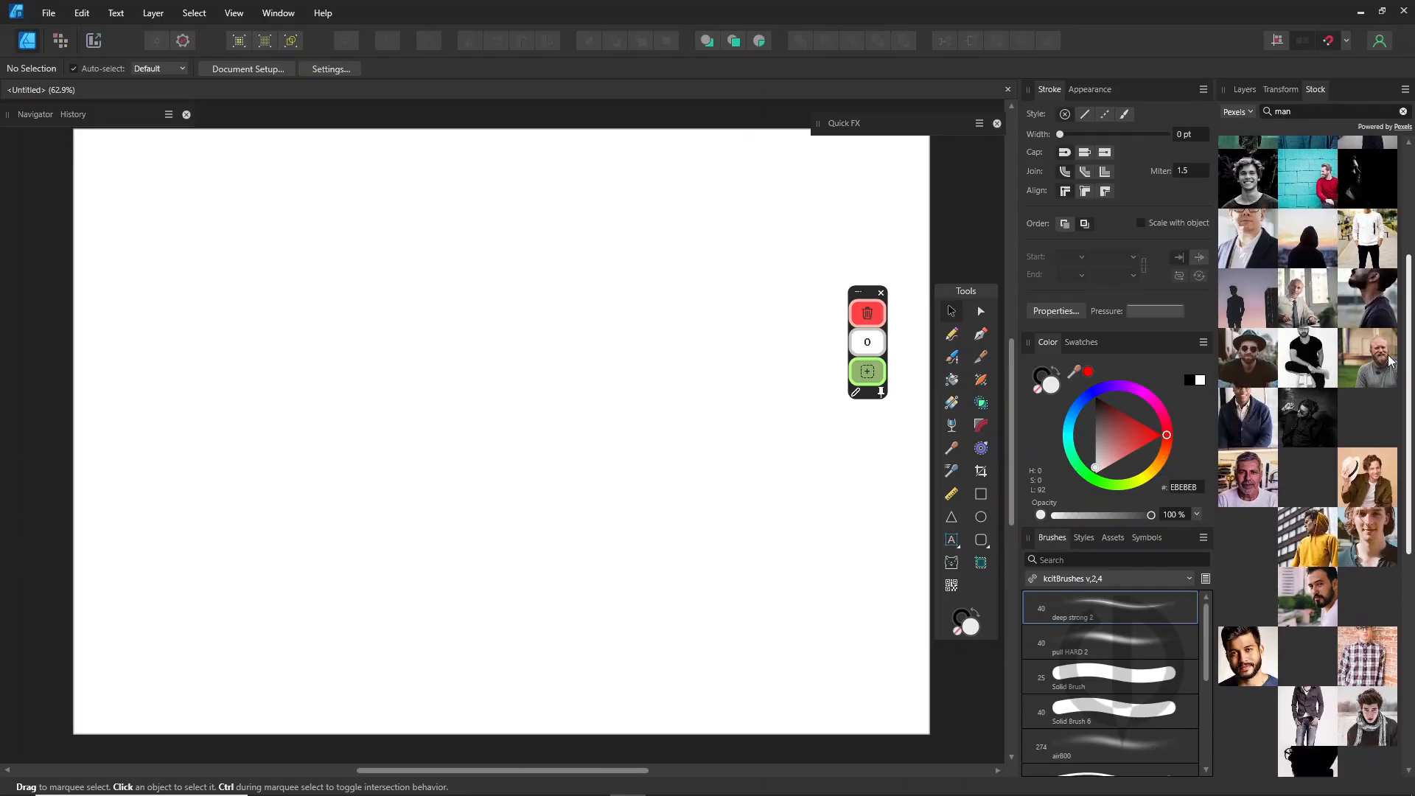
scroll("down", 3)
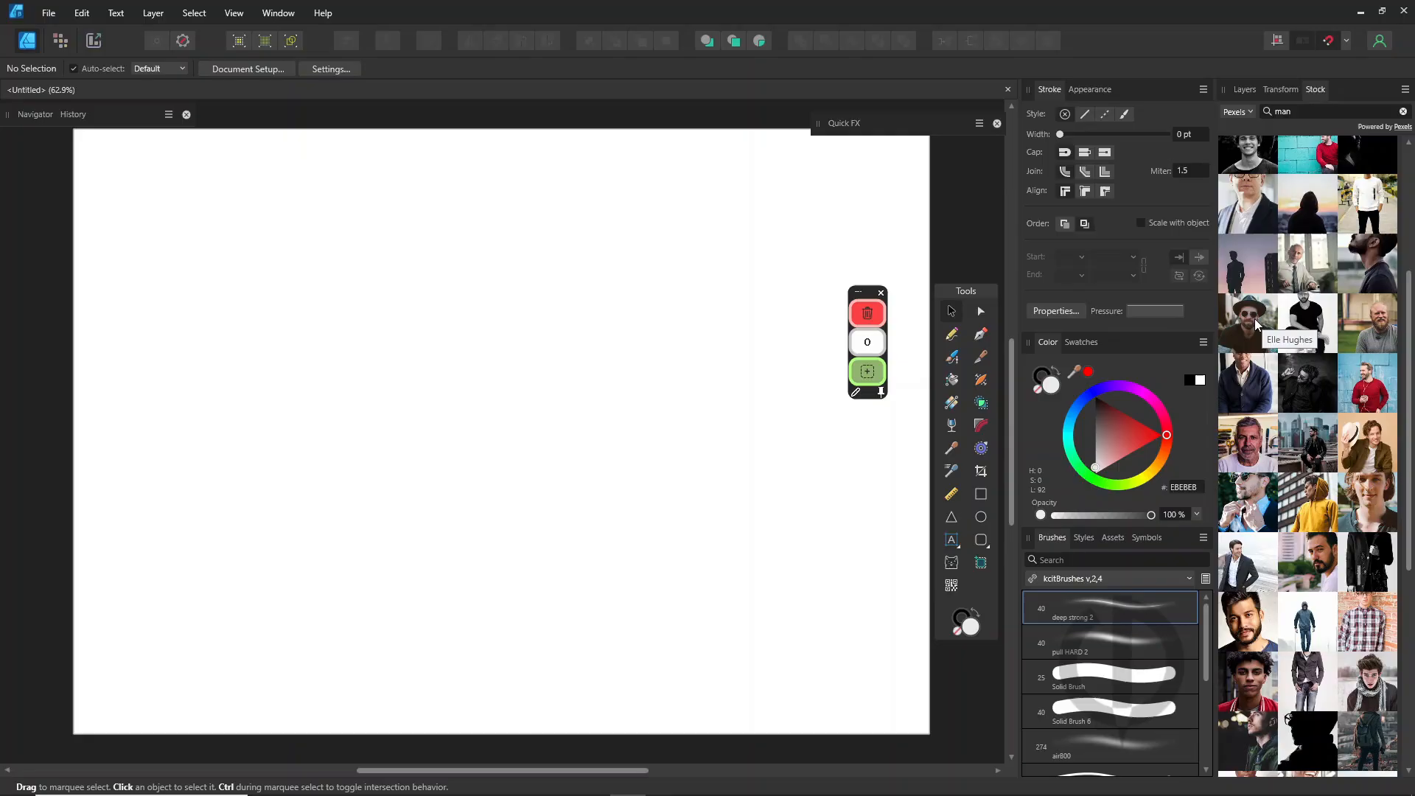
mouse_move(621, 418)
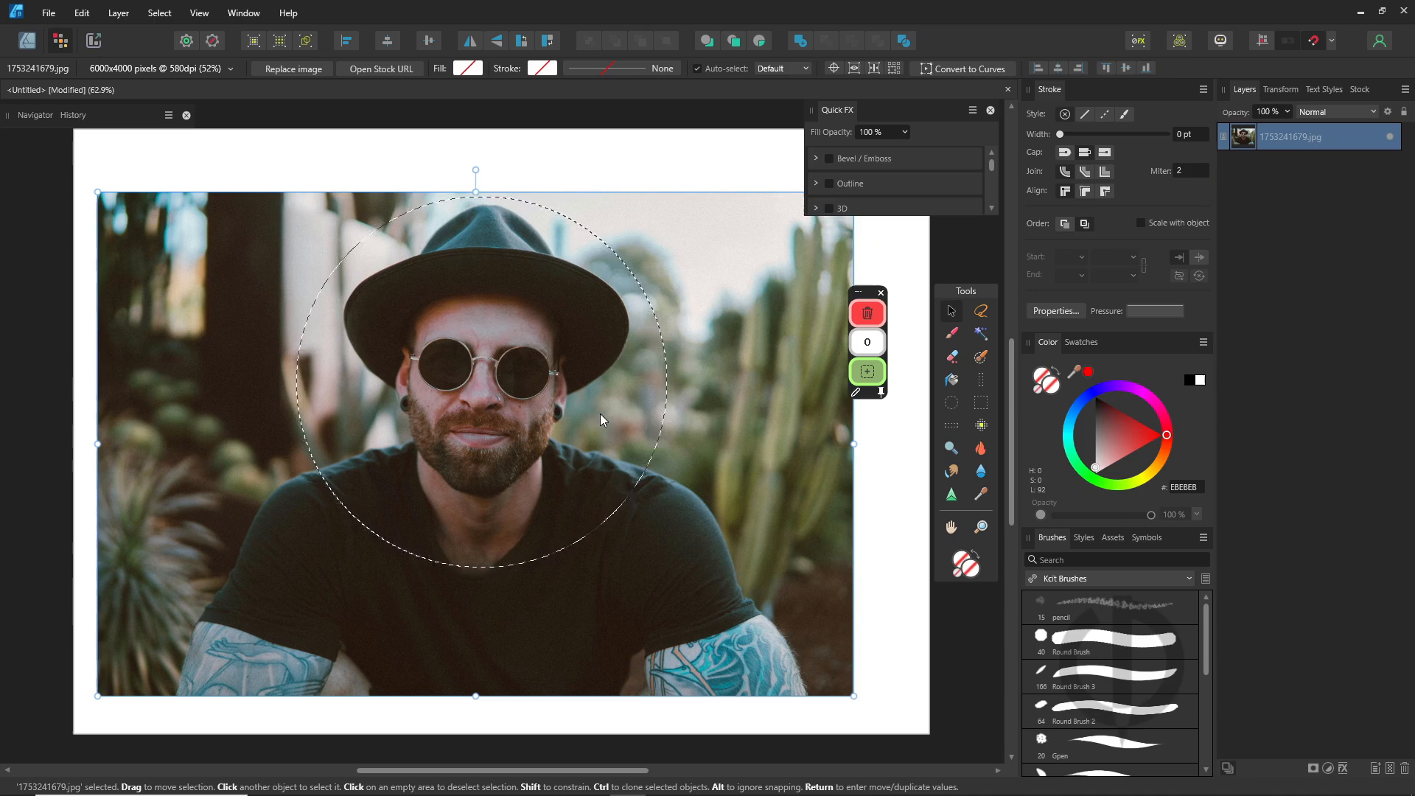
mouse_move(981, 378)
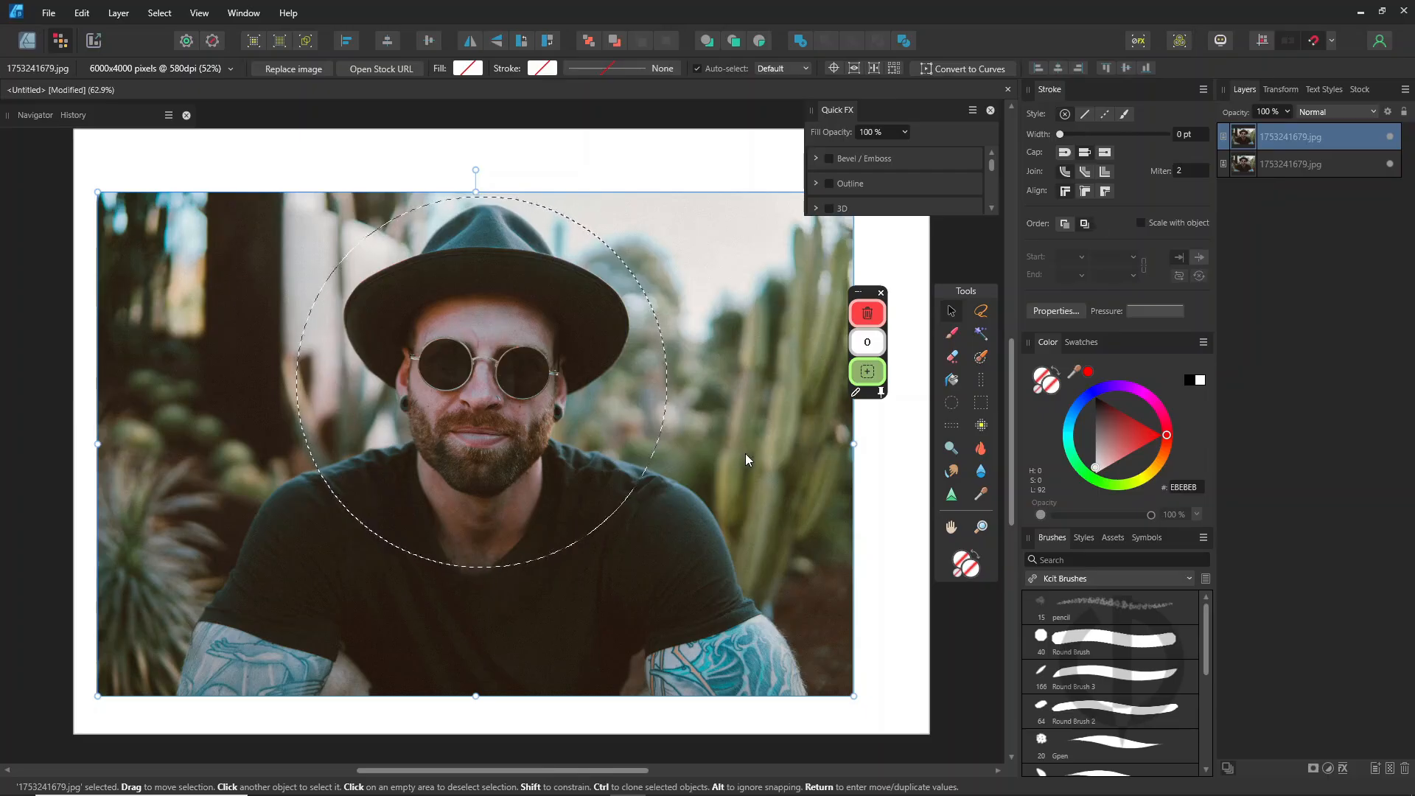
- Rasterize the duplicated photo layer so the face sits in its own circular pixel layer
left_click(119, 13)
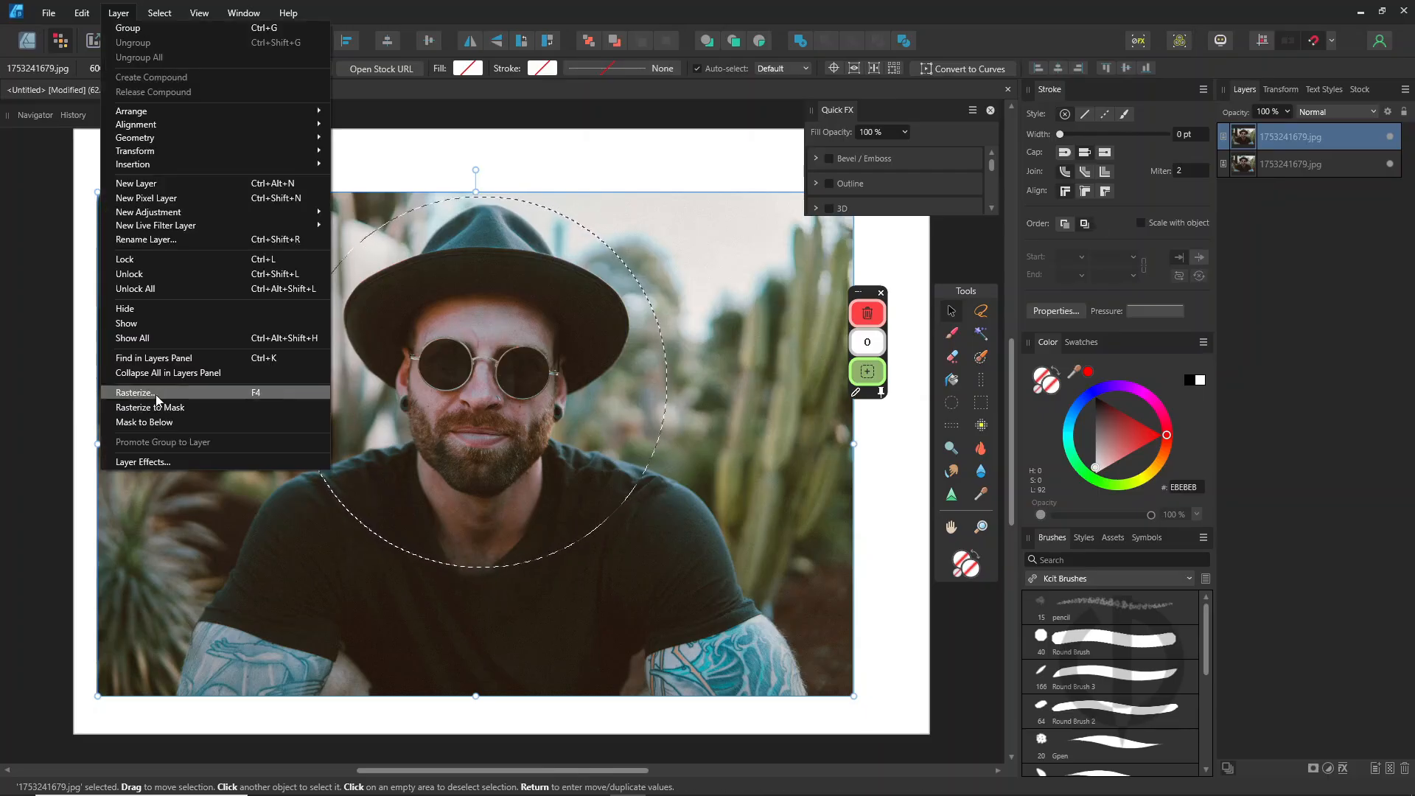
left_click(134, 392)
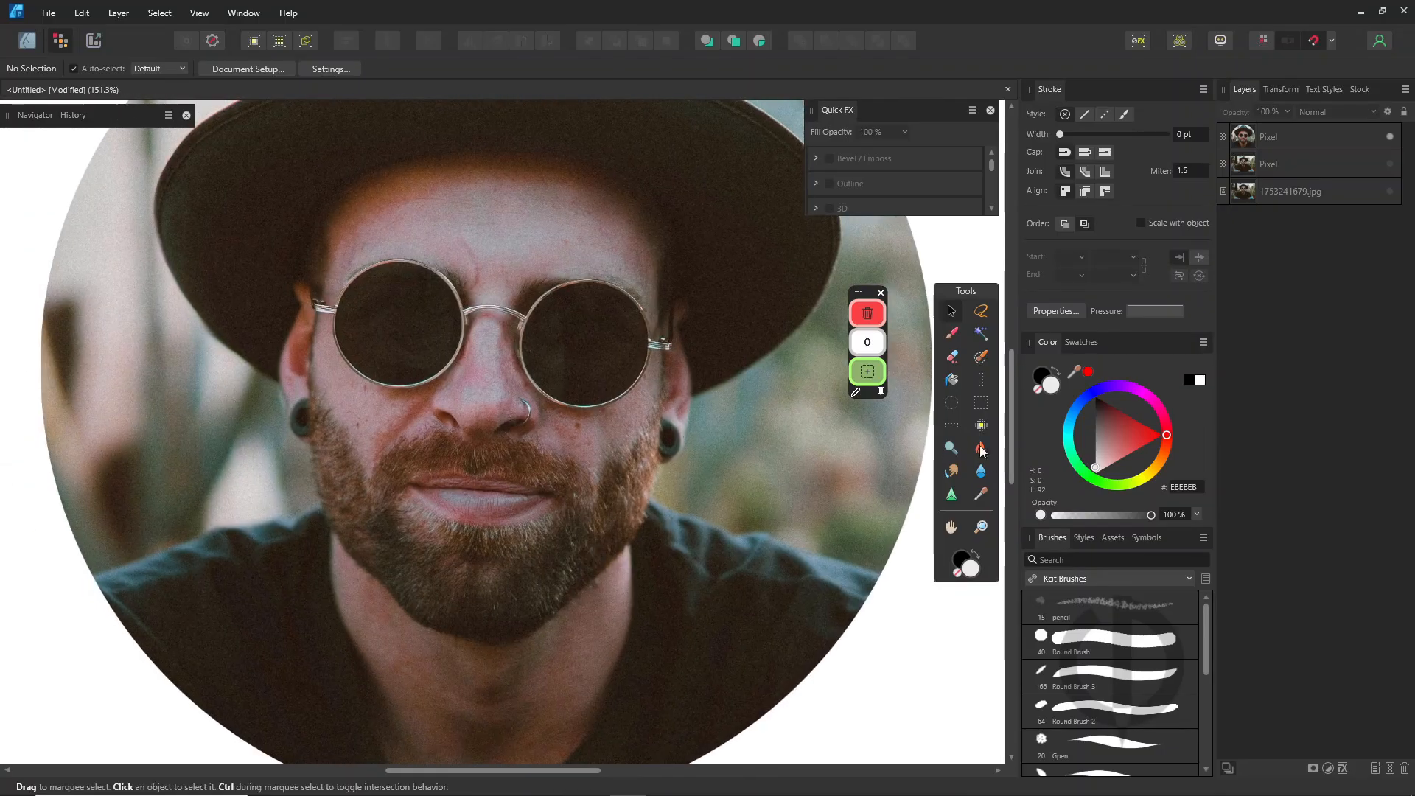
- Touch up the circular portrait with a brush stroke, export it as a JPEG and switch to Inkscape
left_click(951, 332)
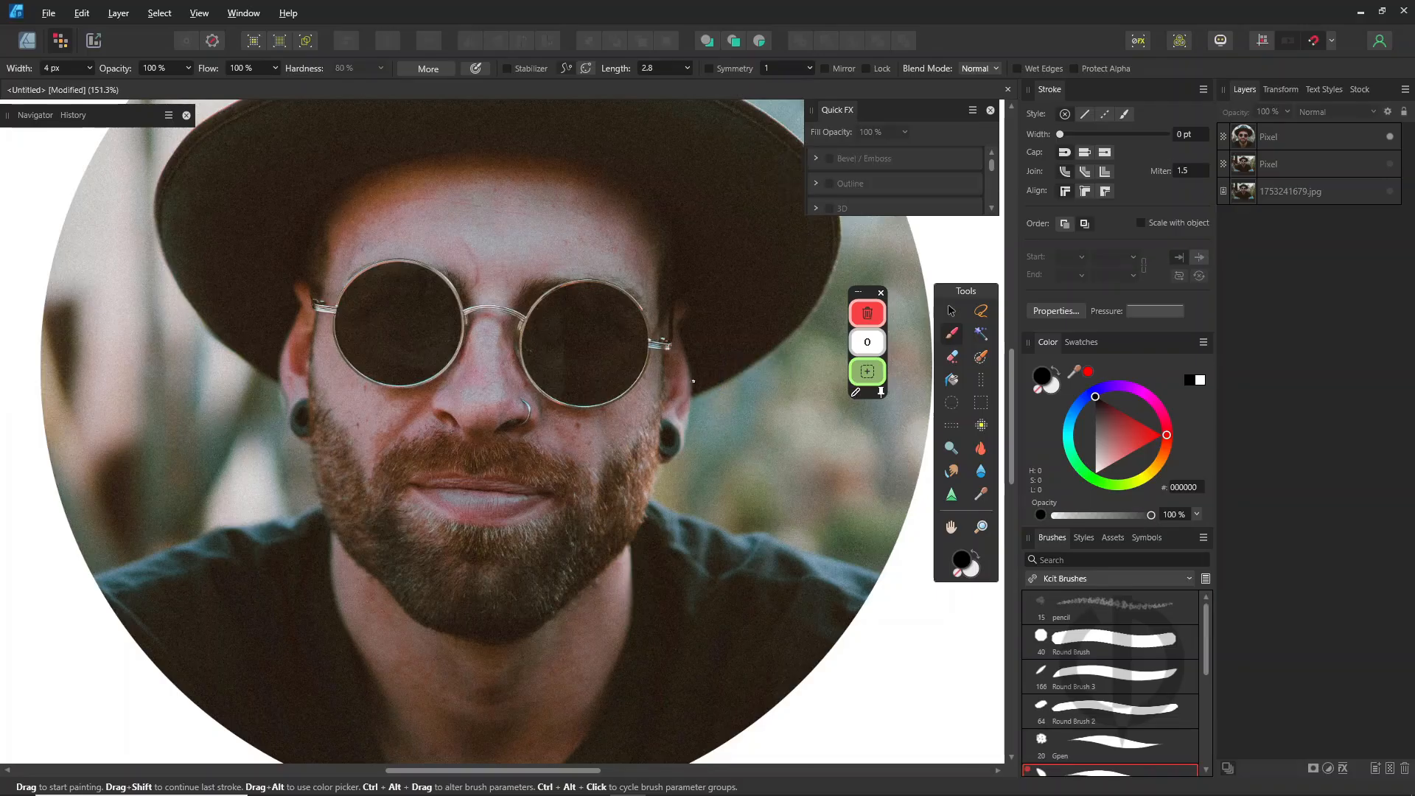
left_click_drag(693, 383, 646, 515)
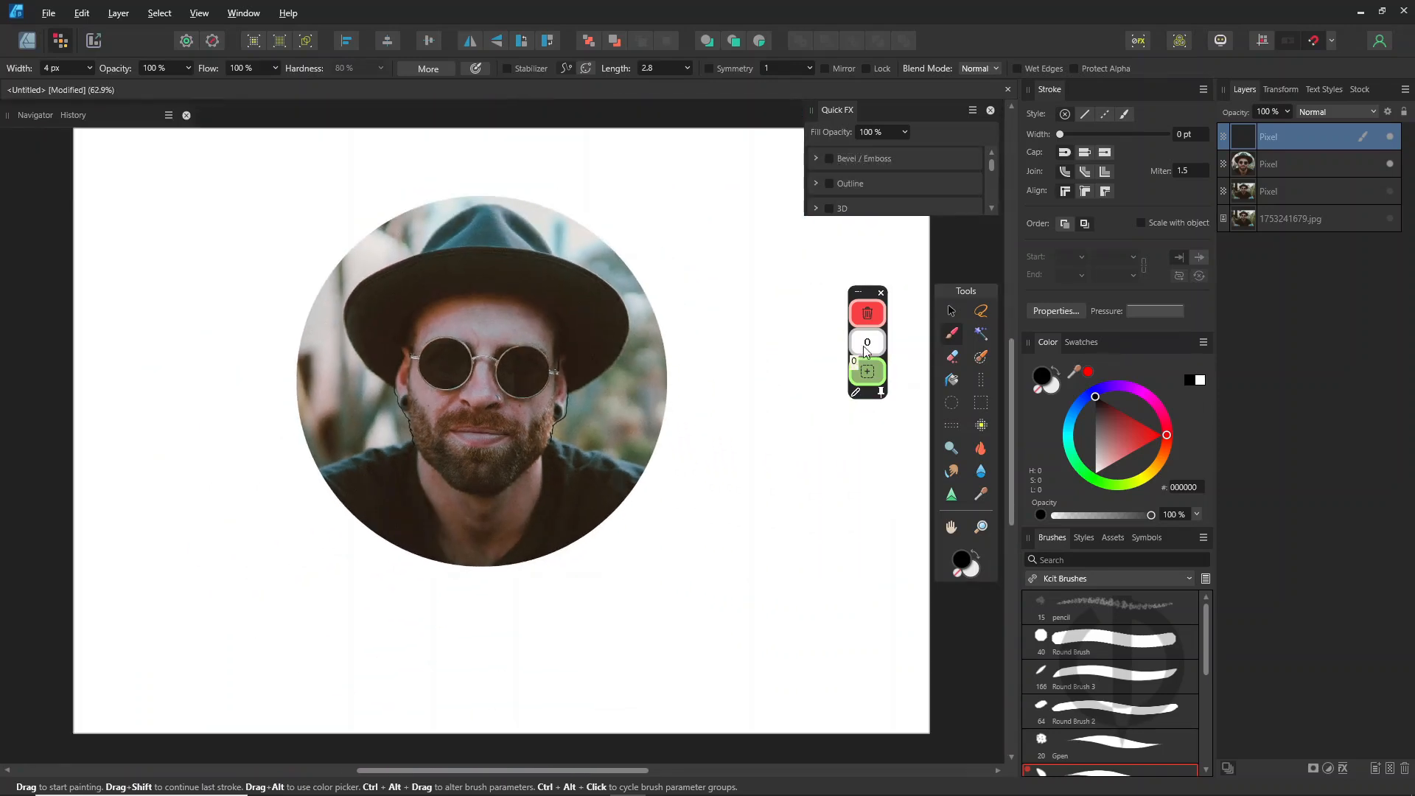
left_click(1303, 164)
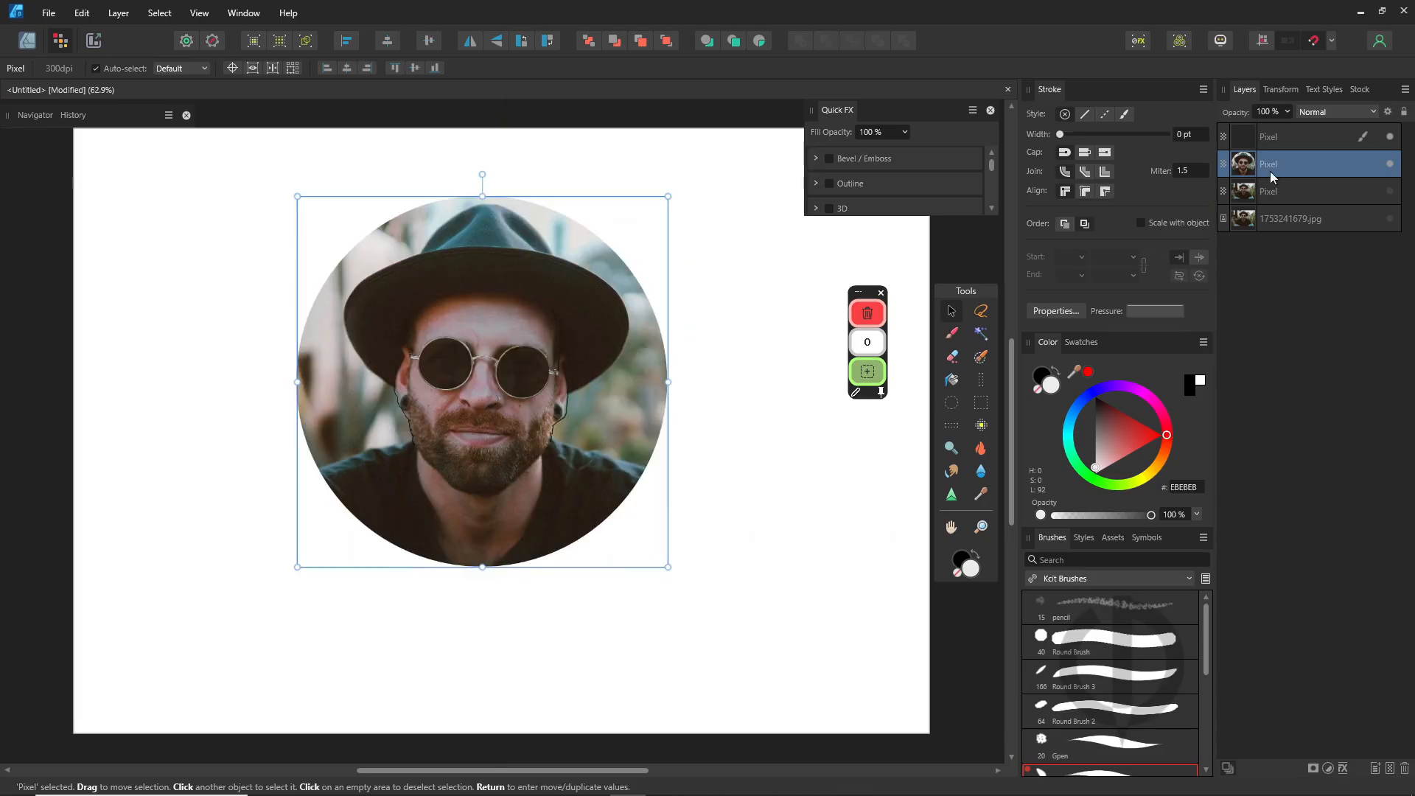
left_click(118, 13)
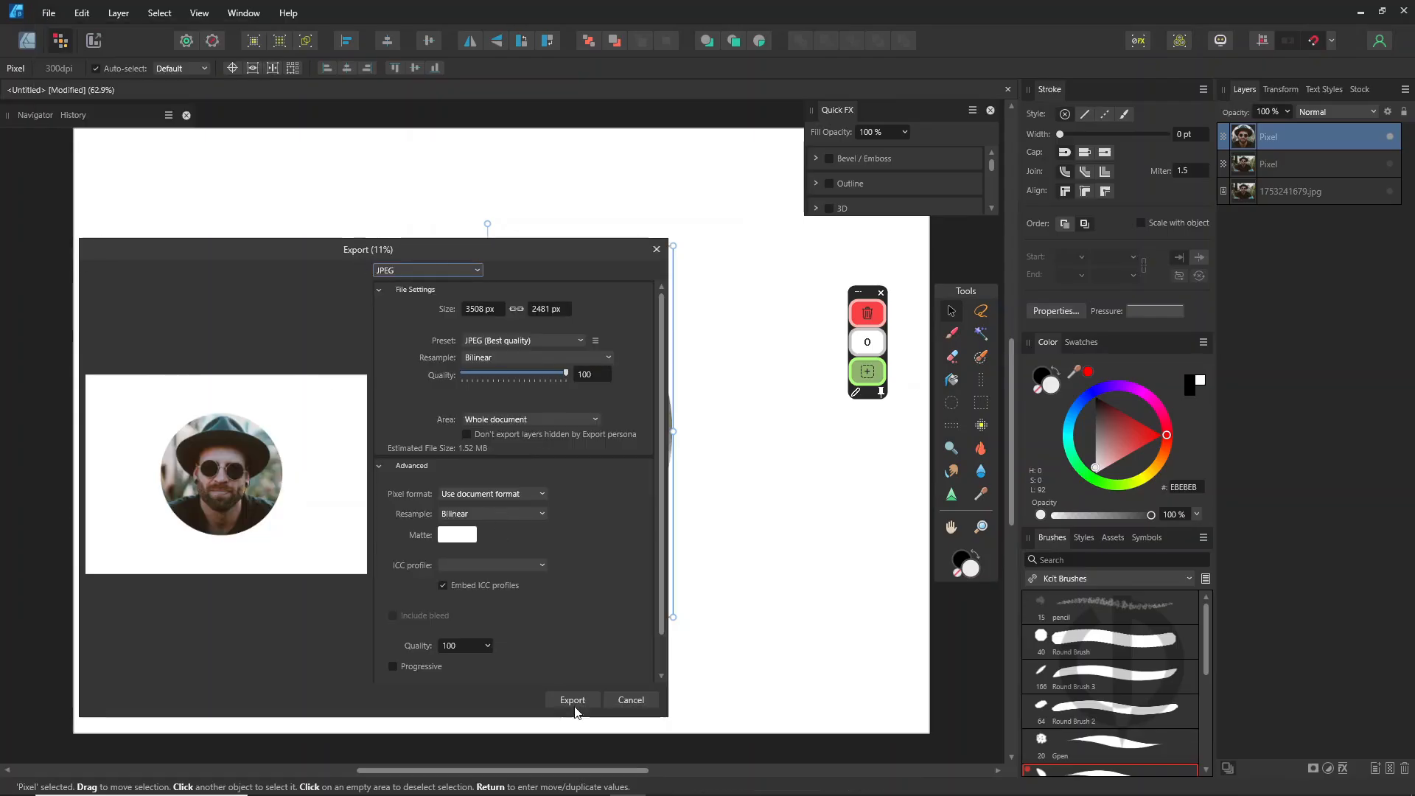
left_click(572, 700)
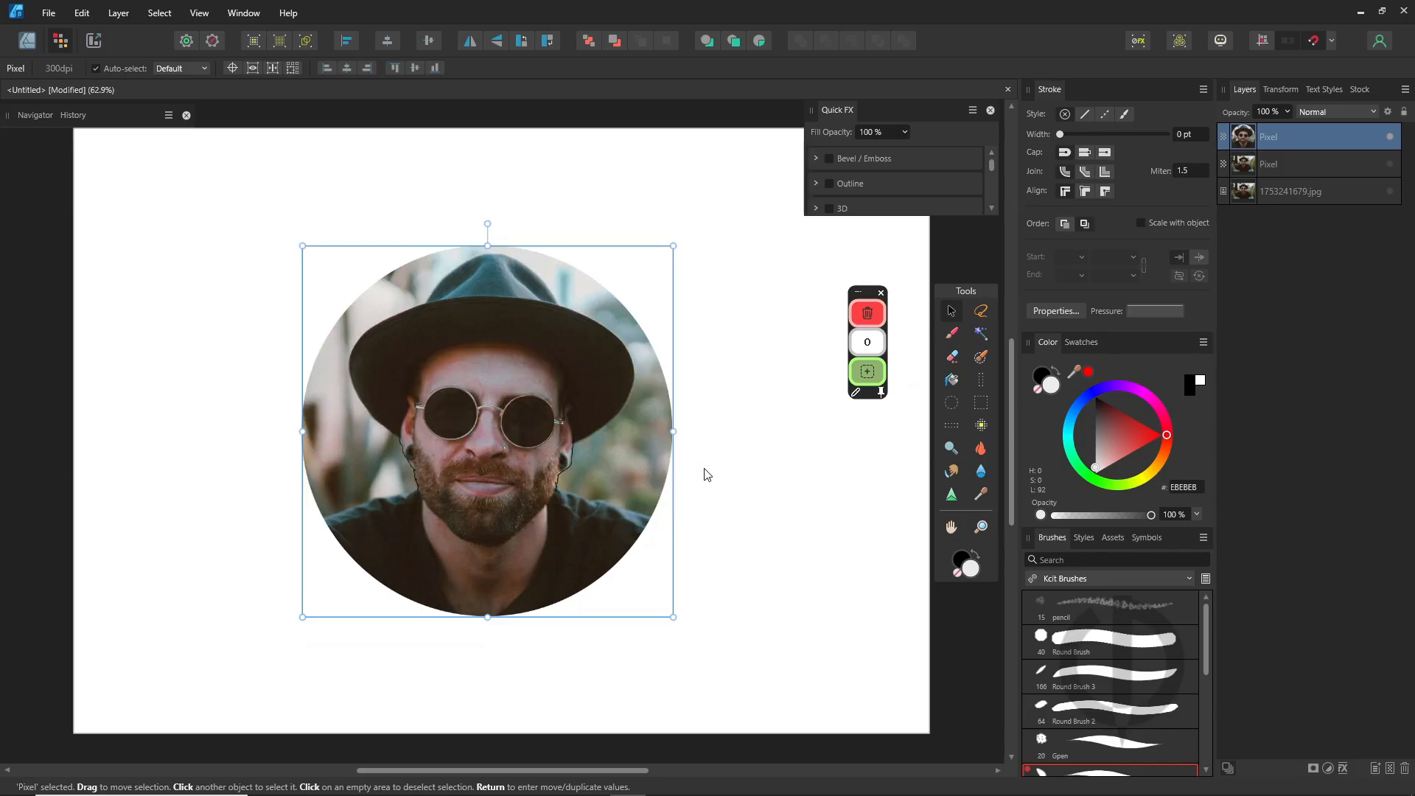
key("alt+tab")
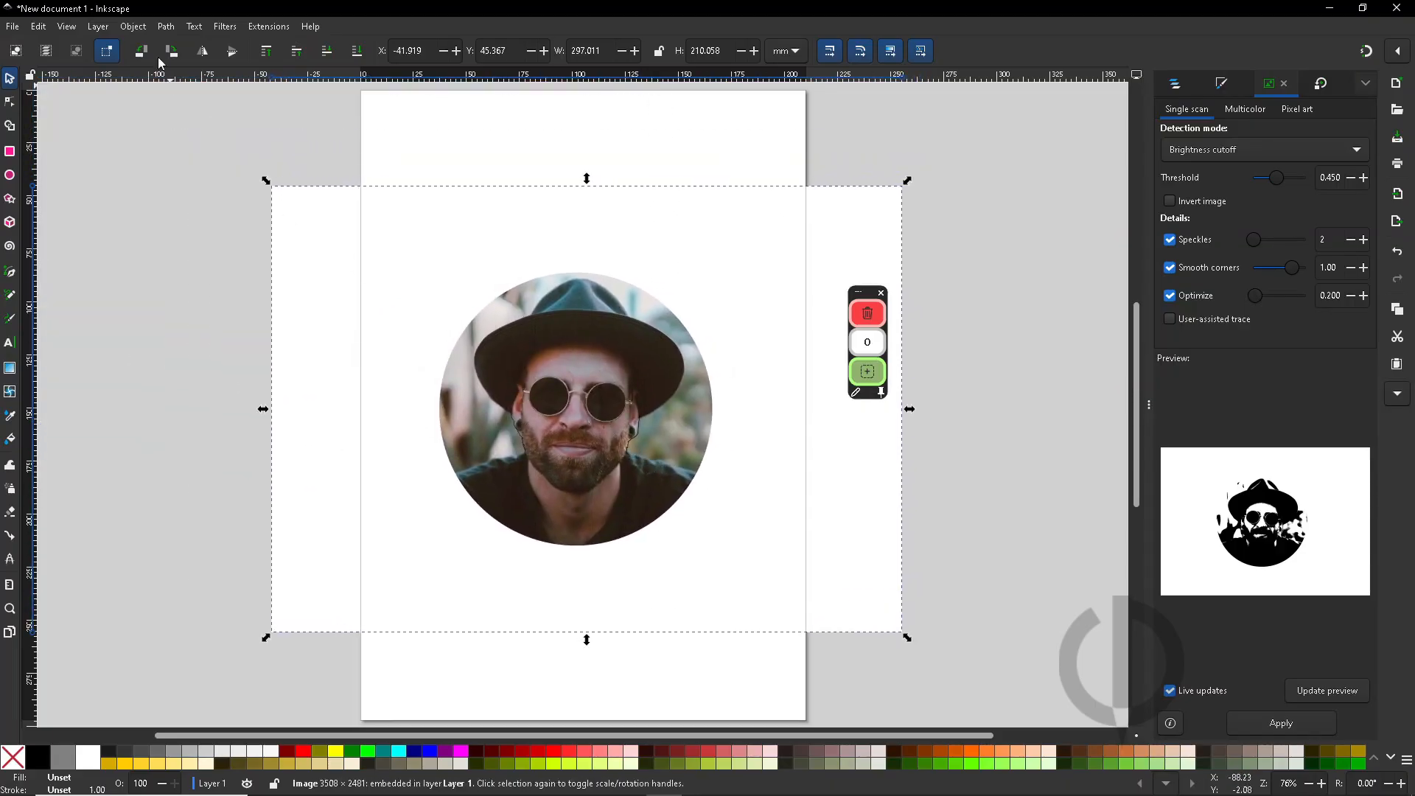
mouse_move(185, 105)
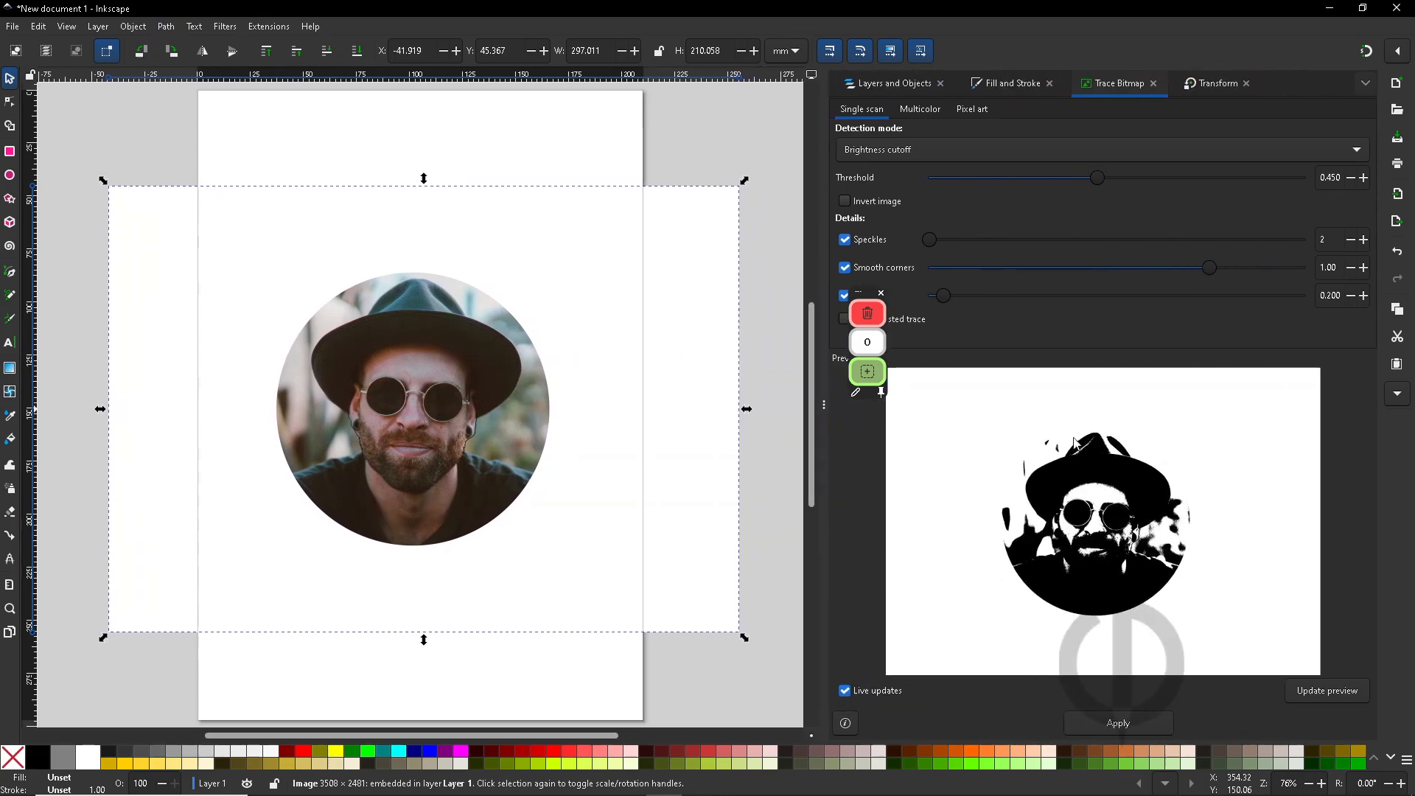
- Lower the Trace Bitmap brightness threshold to about 0.291 and apply the trace
left_click_drag(1096, 178, 1054, 178)
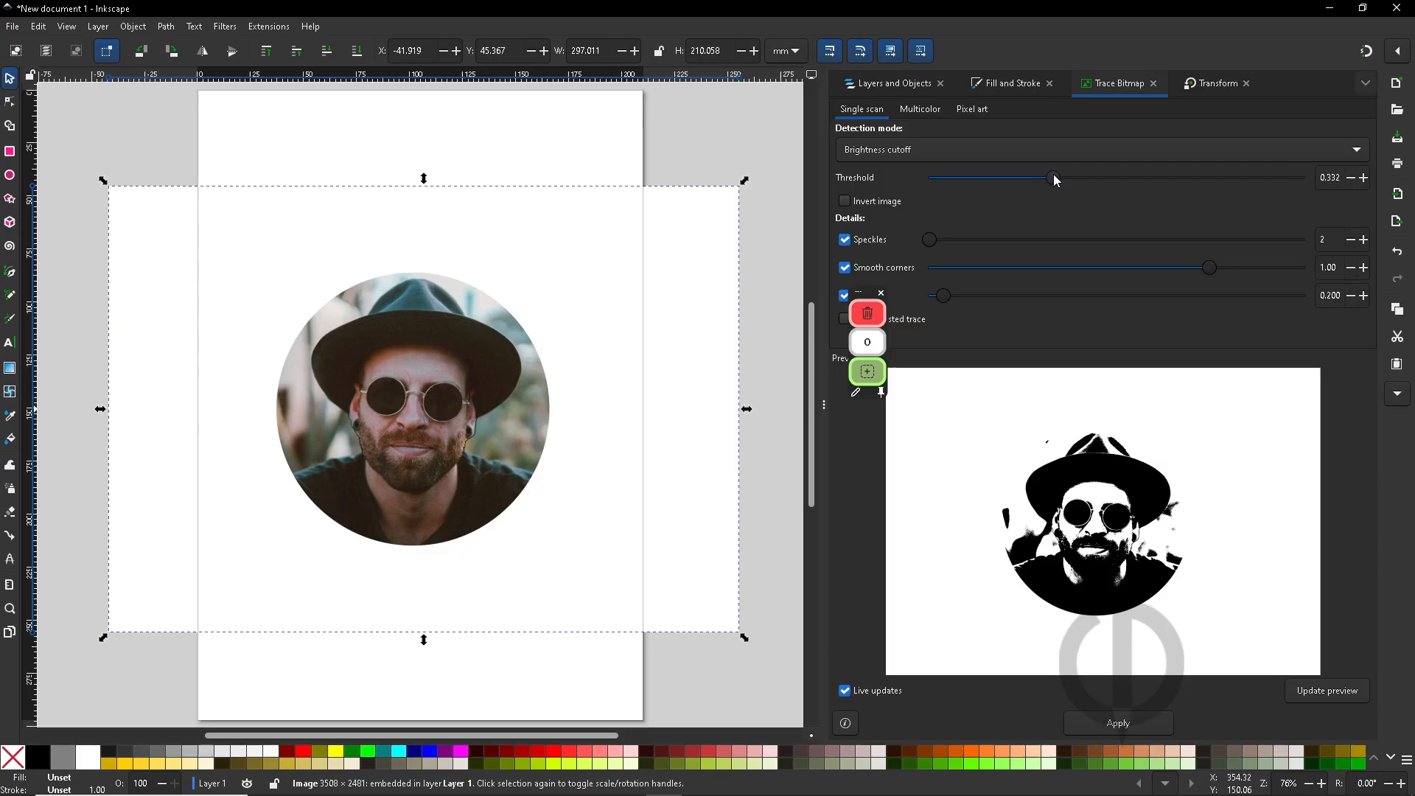
left_click_drag(1053, 178, 1036, 178)
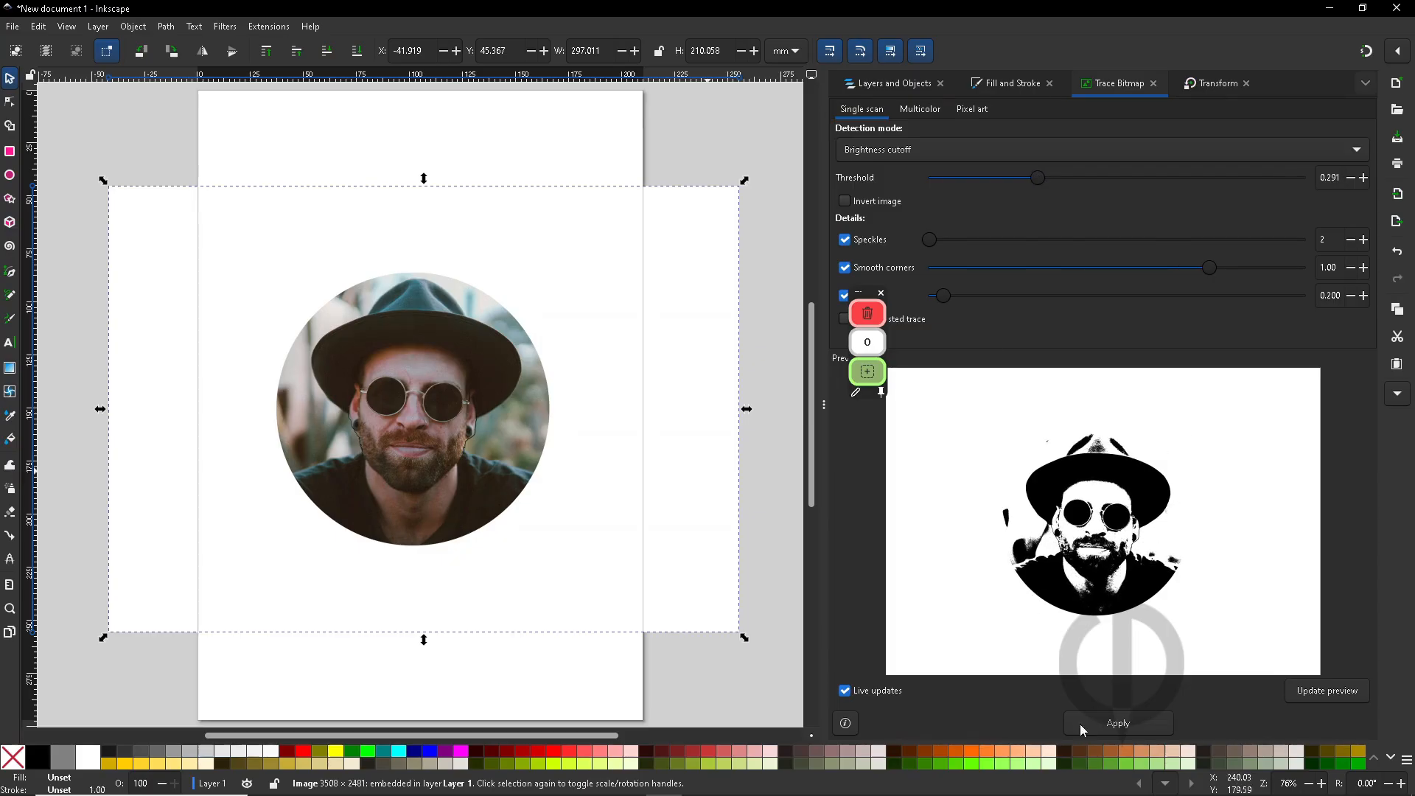
left_click(1118, 723)
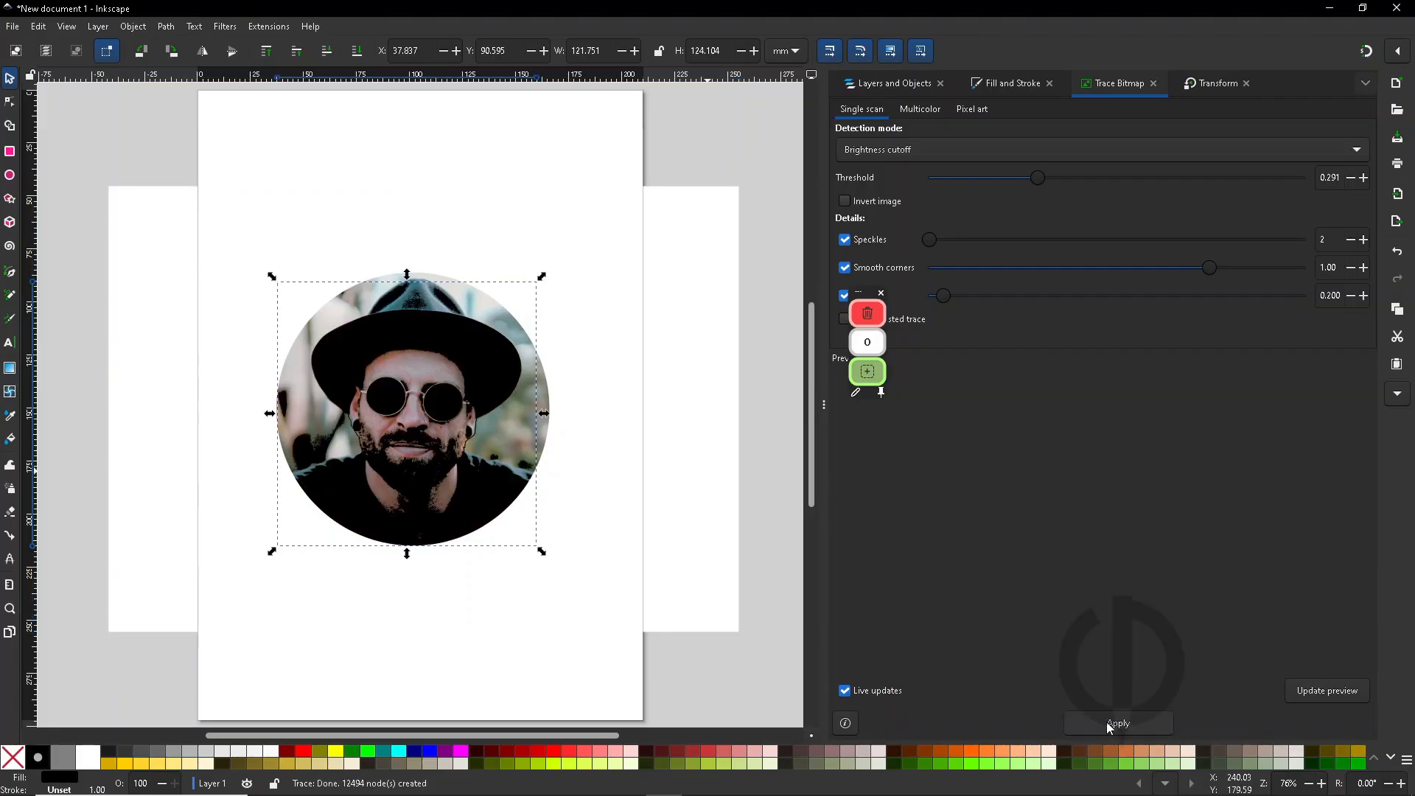
- Apply the brightness-cutoff trace so the black silhouette appears beside the photo
left_click(1118, 723)
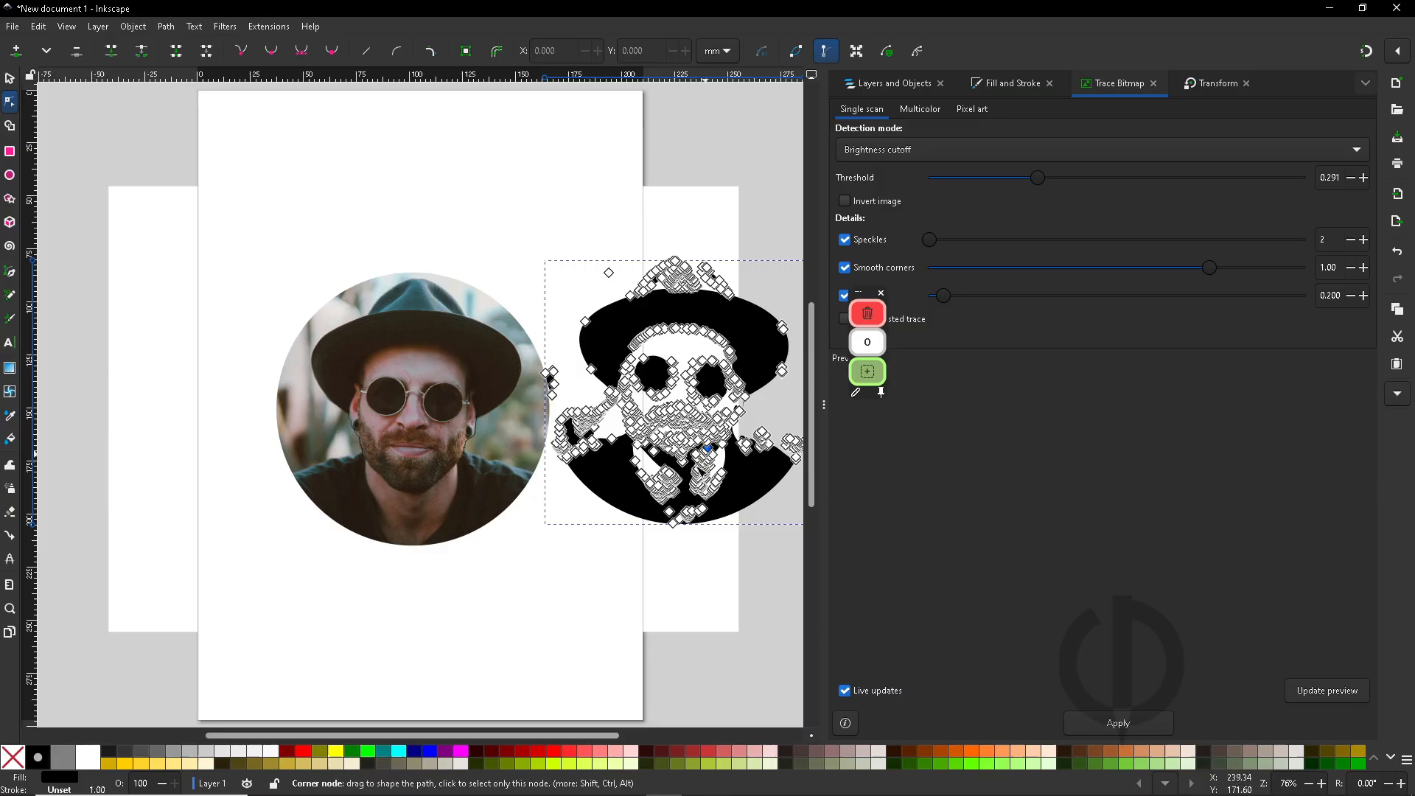
mouse_move(729, 489)
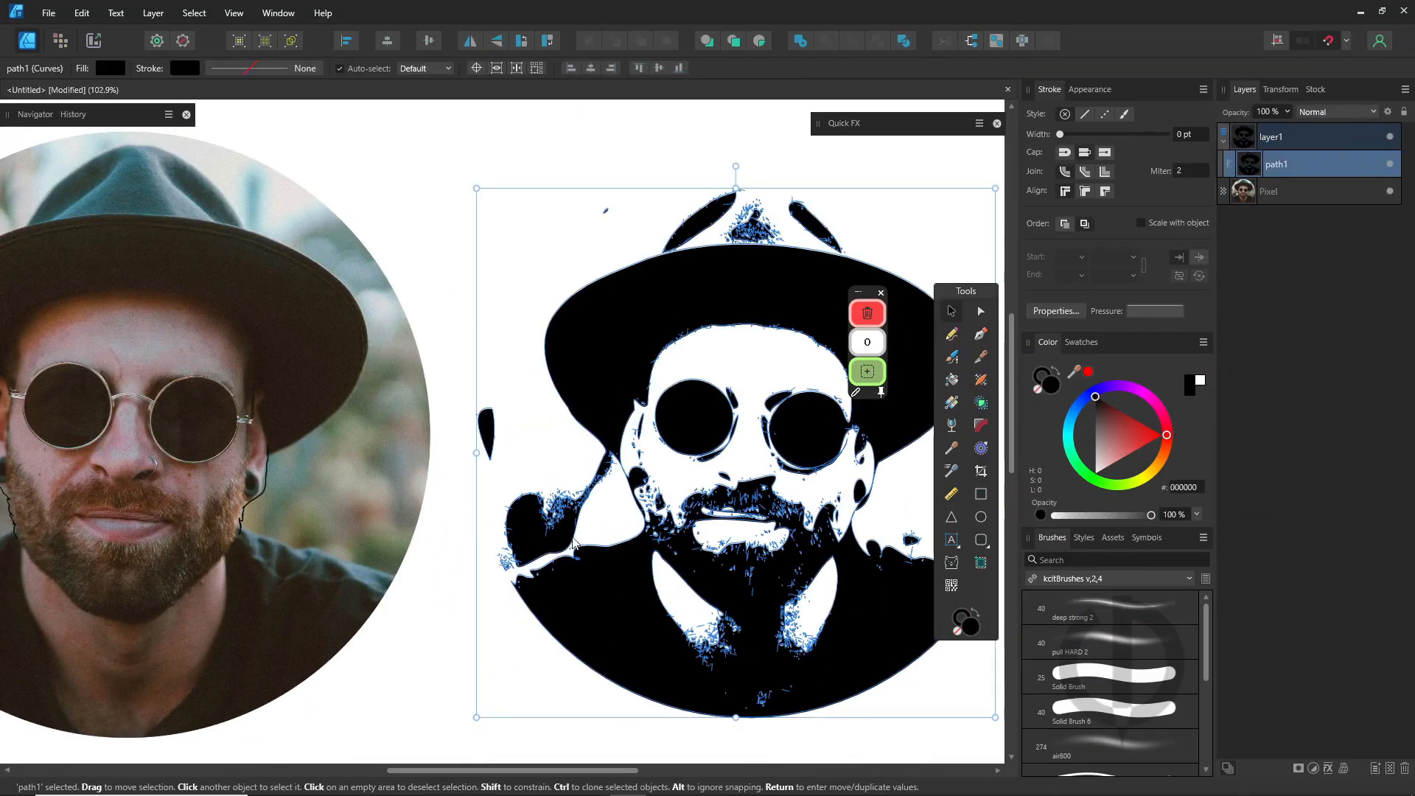
- Expose the silhouette's nodes for cleanup, then take up freehand drawing with the Pencil
left_click(949, 311)
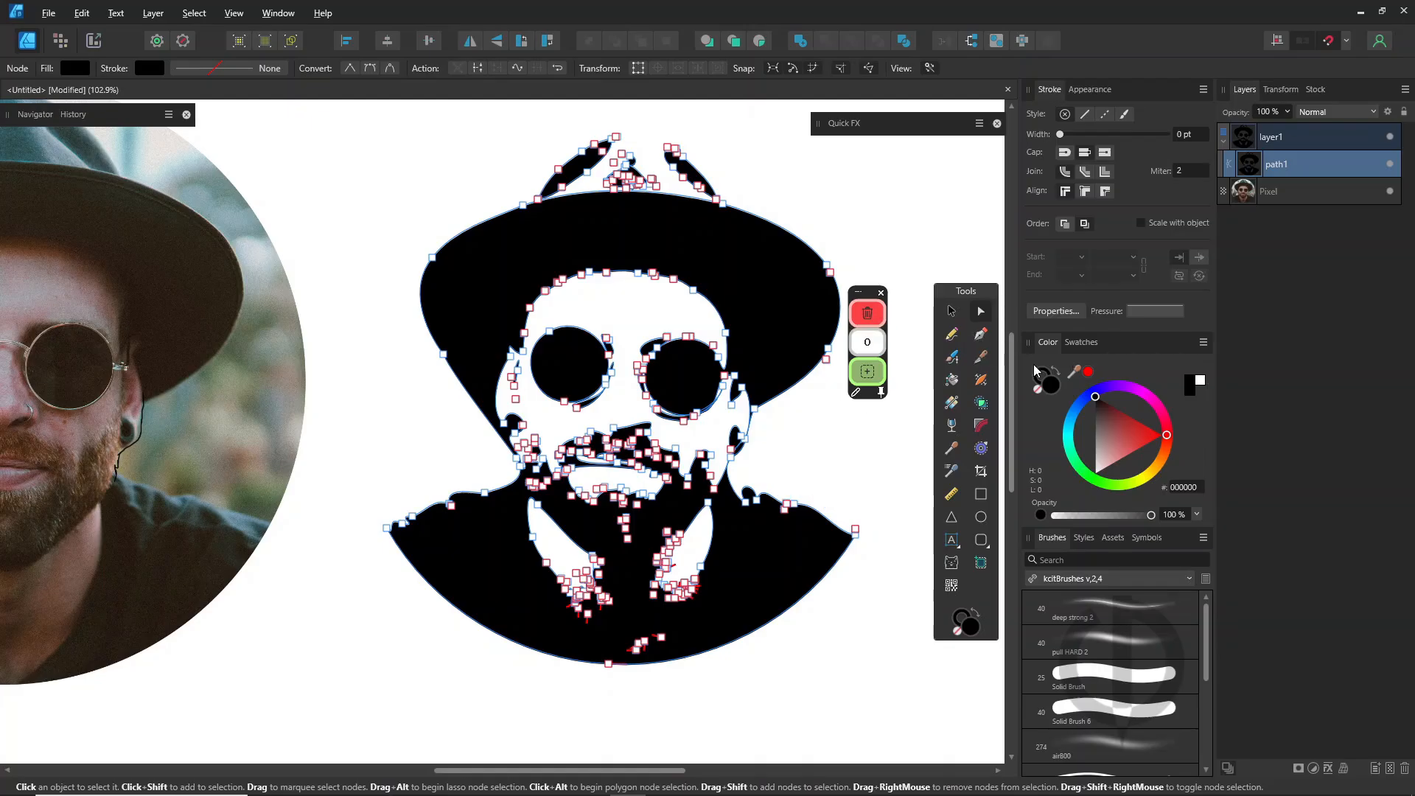
mouse_move(951, 334)
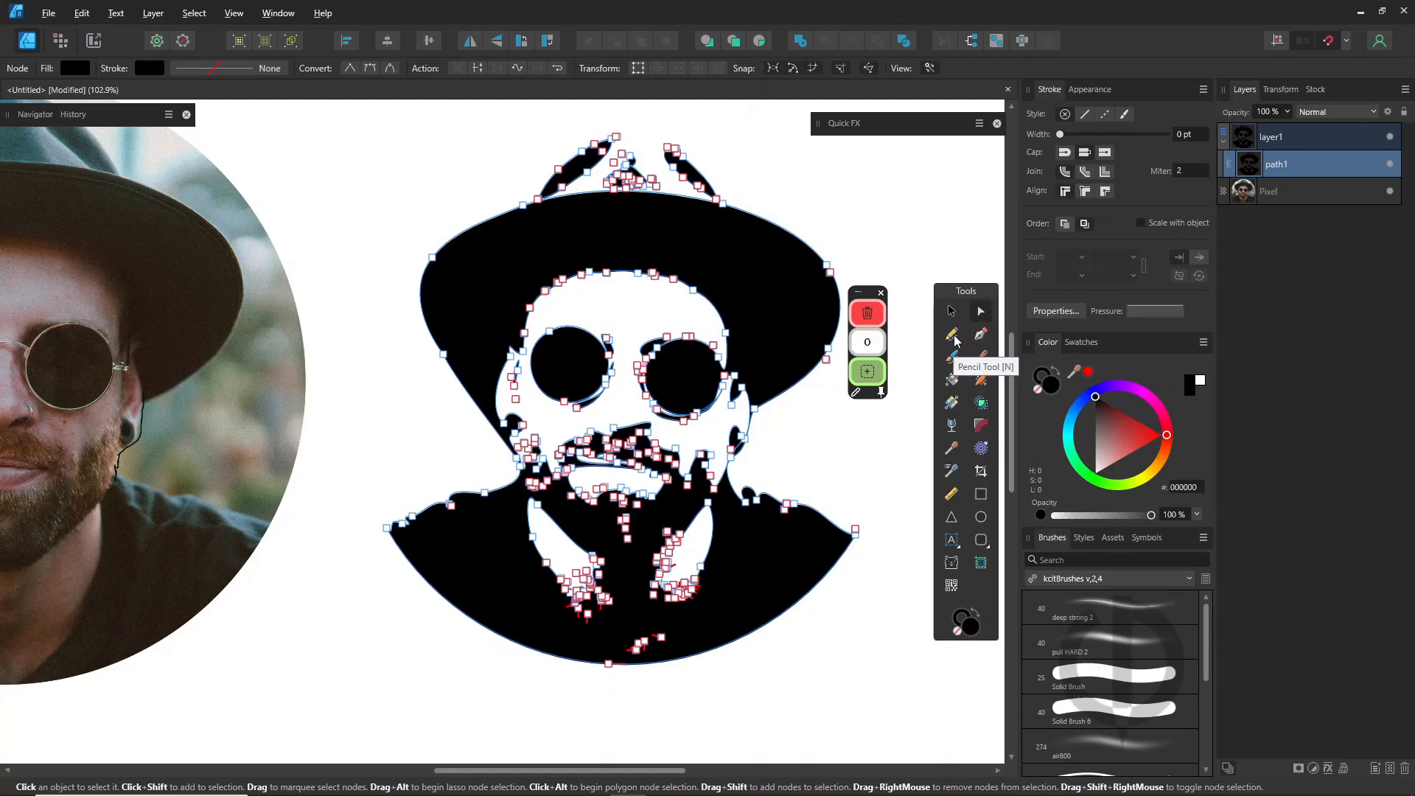
left_click(951, 334)
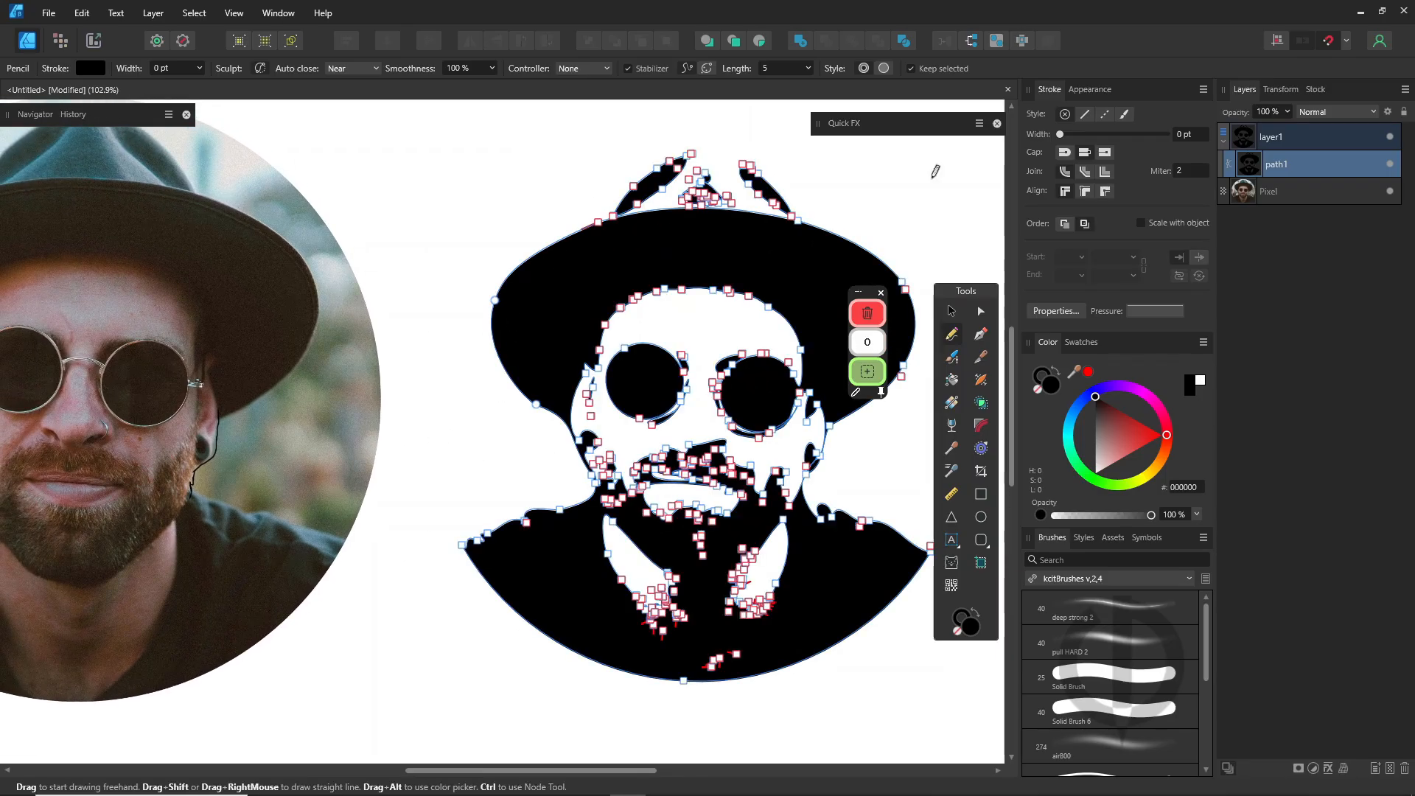
mouse_move(1231, 208)
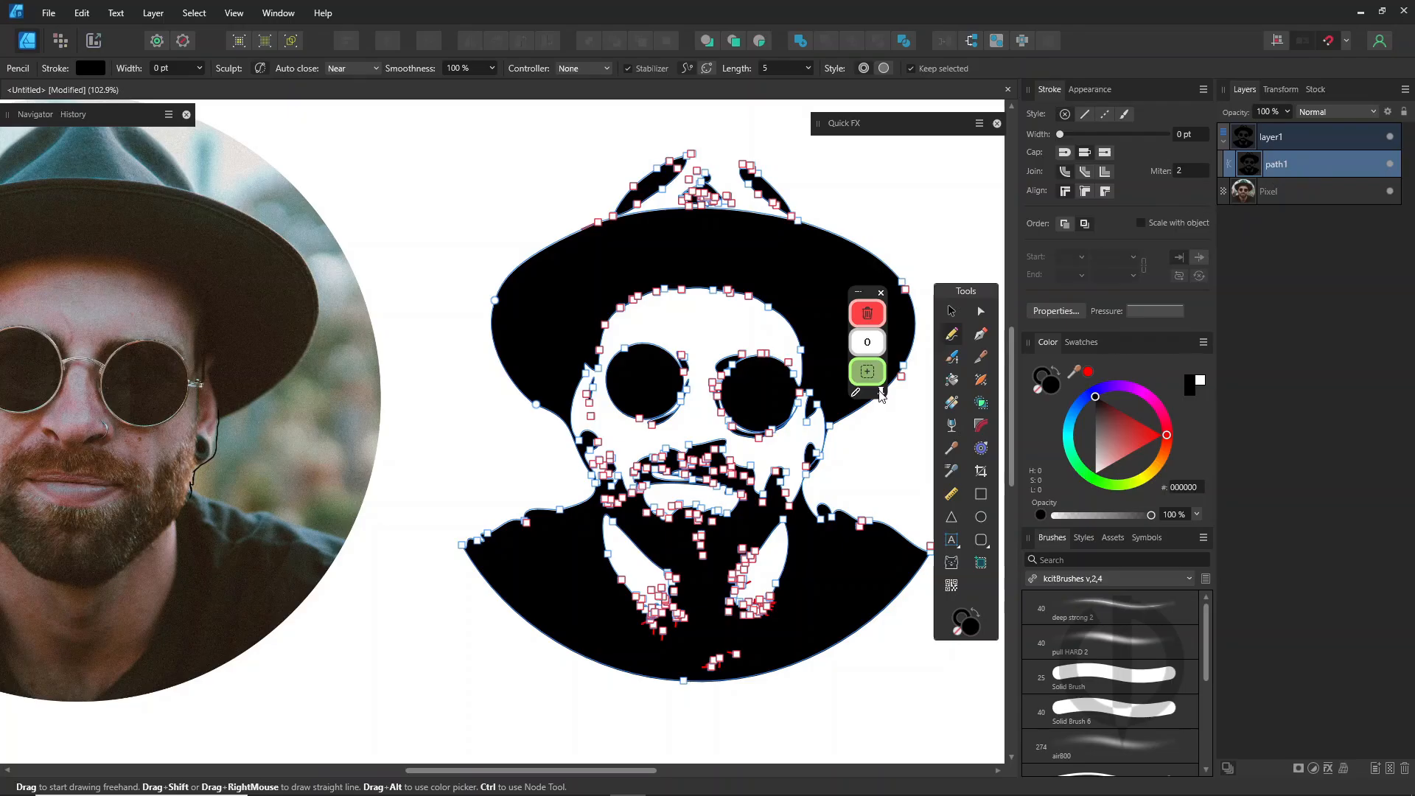
- Start a skin-coloured path layer beneath the black silhouette
left_click(866, 371)
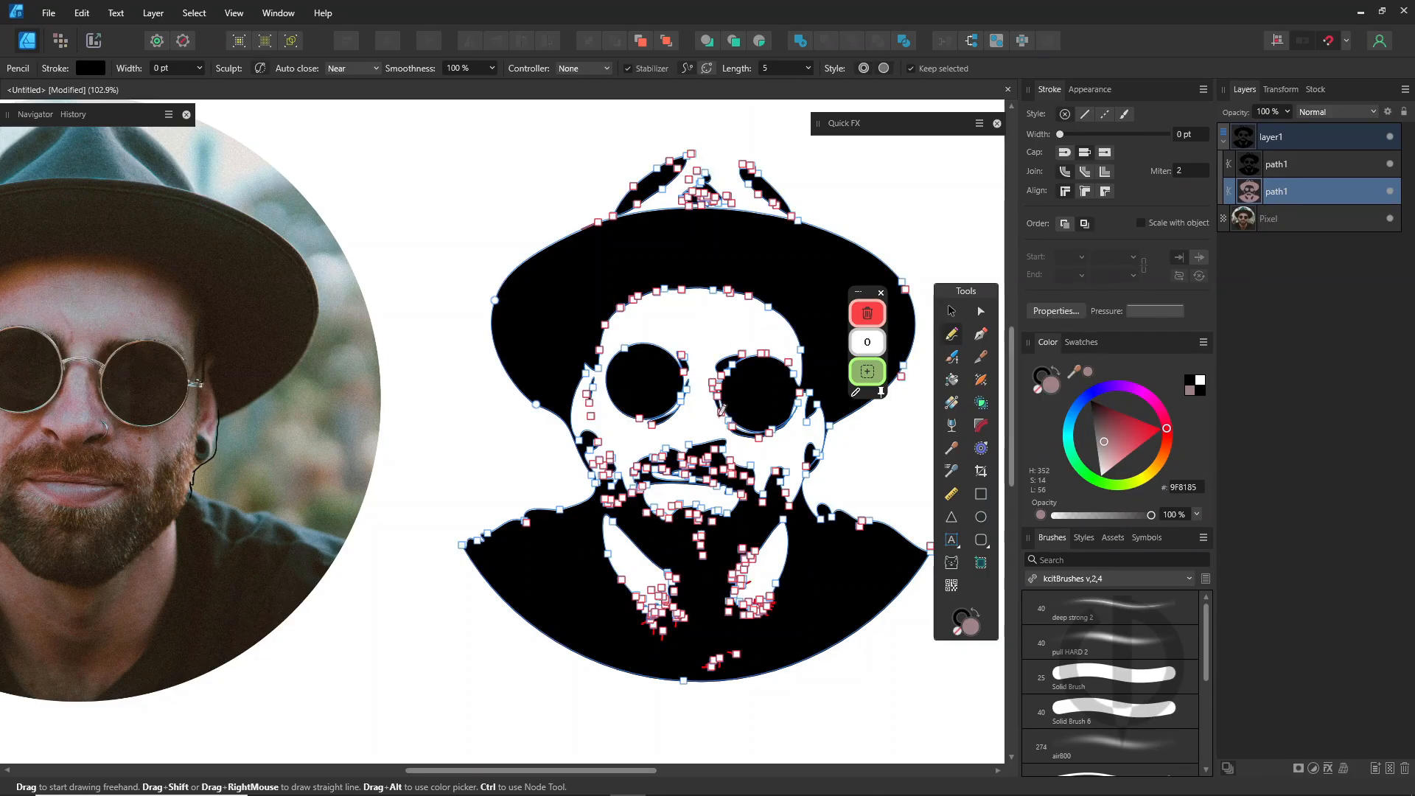
mouse_move(997, 40)
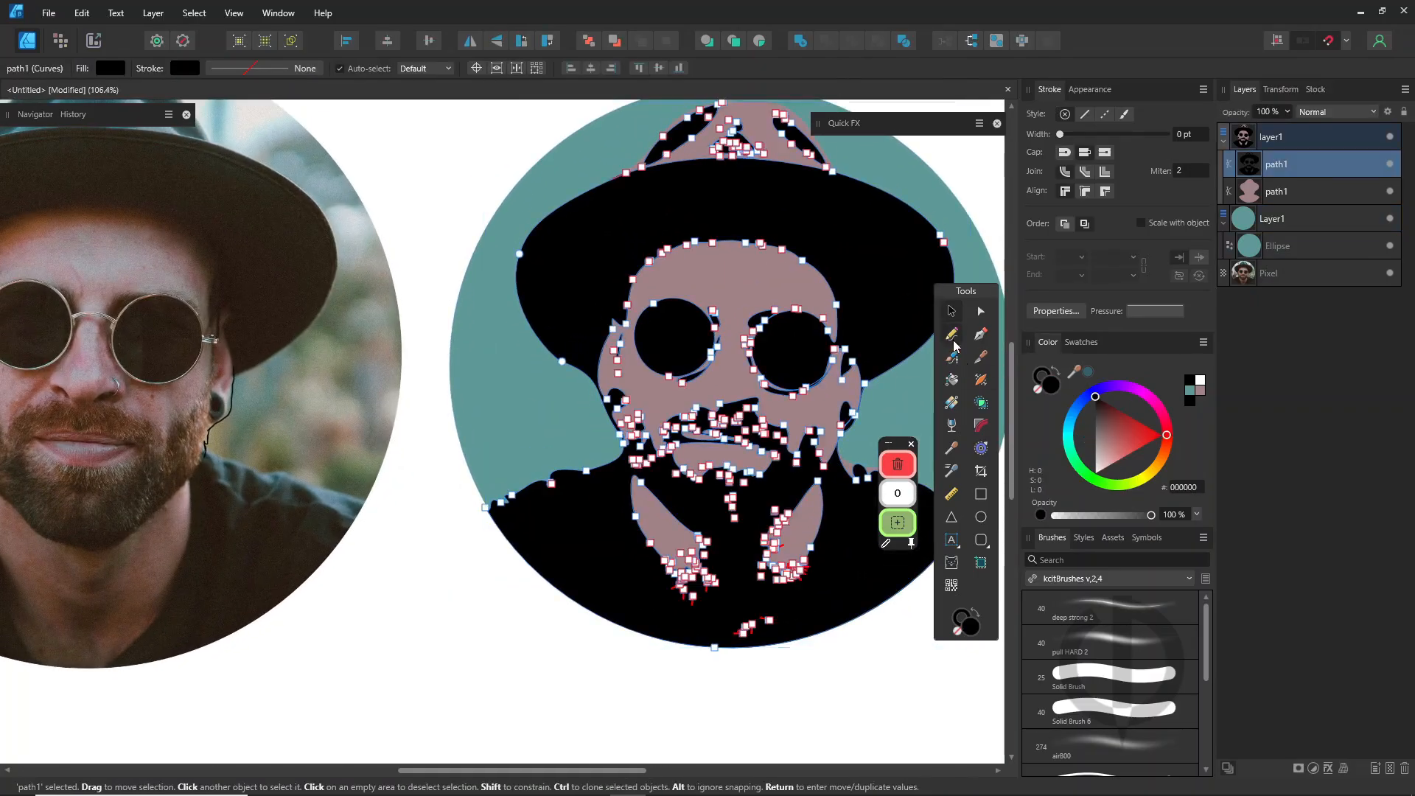
- Take the Pencil to redraw the noisy face and beard edges as clean flat shapes
left_click(952, 334)
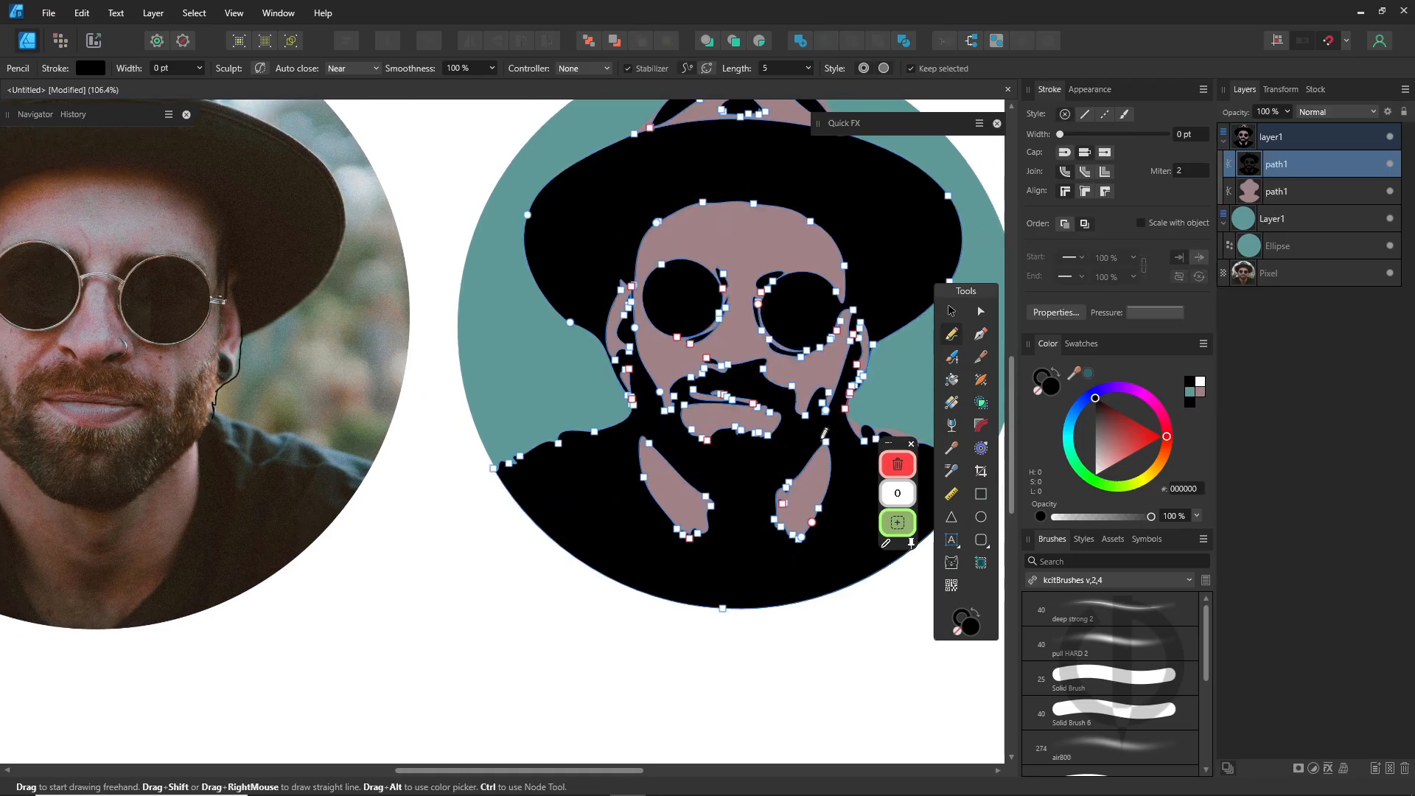
mouse_move(759, 40)
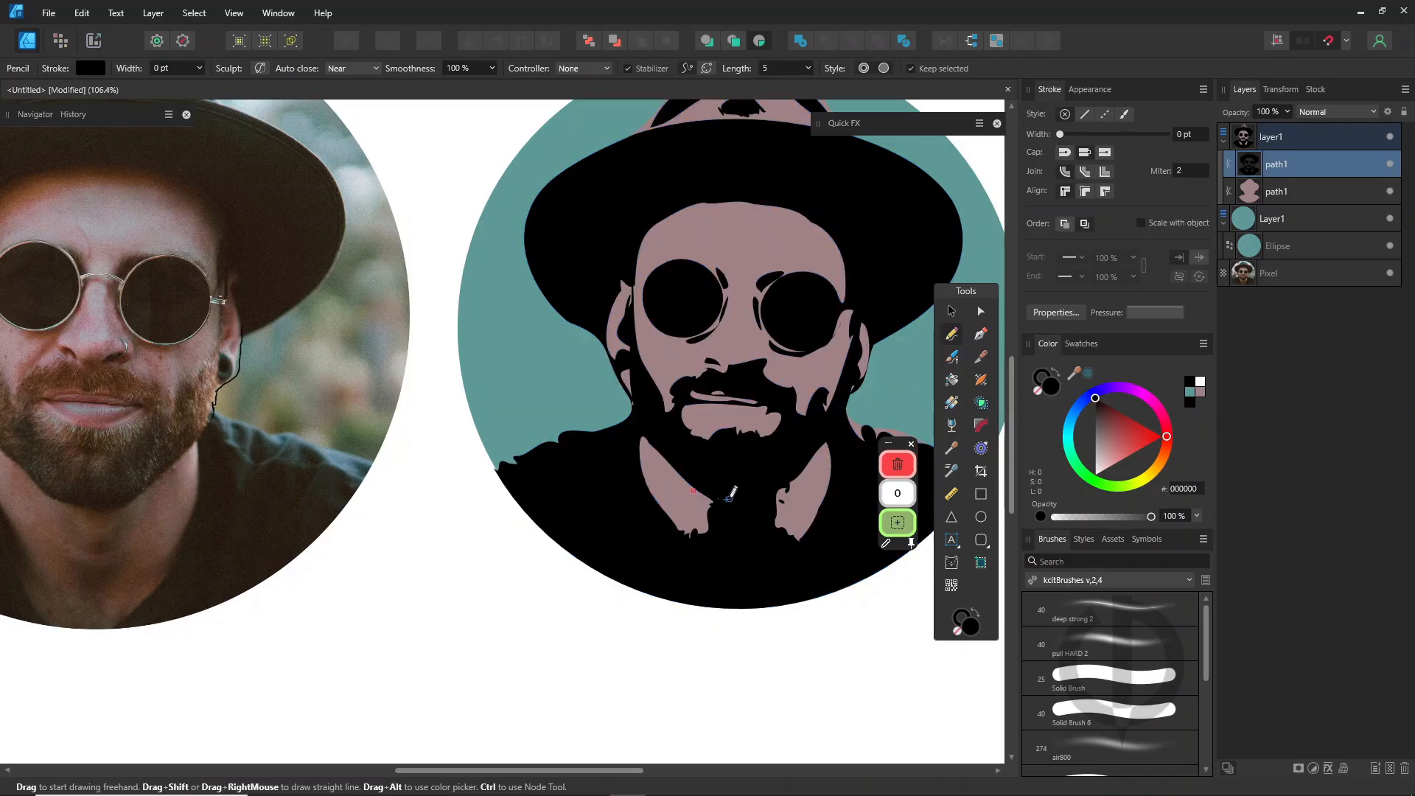
mouse_move(678, 523)
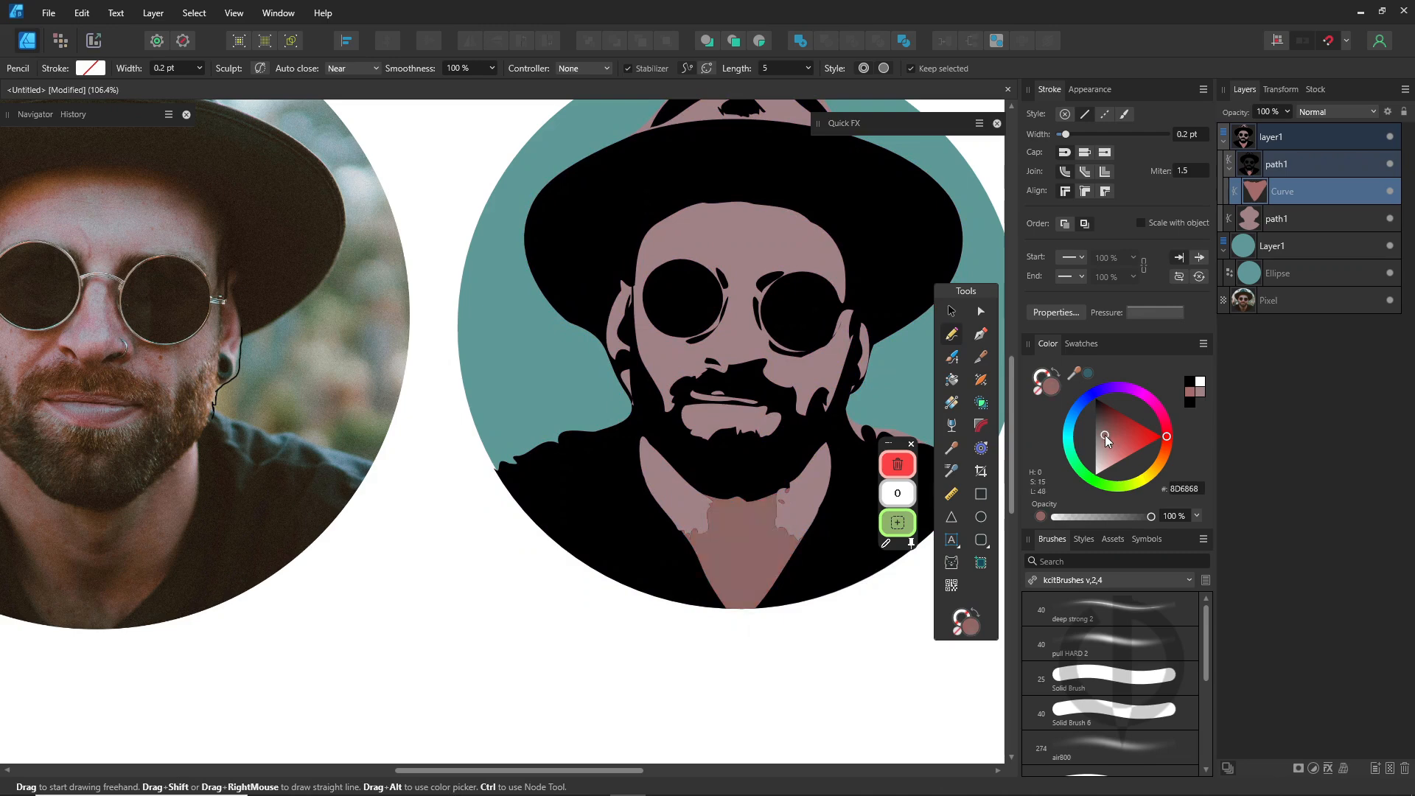
- Pick a darker skin tone for the neck shading and sample the hat's blue from the photo
left_click(1104, 435)
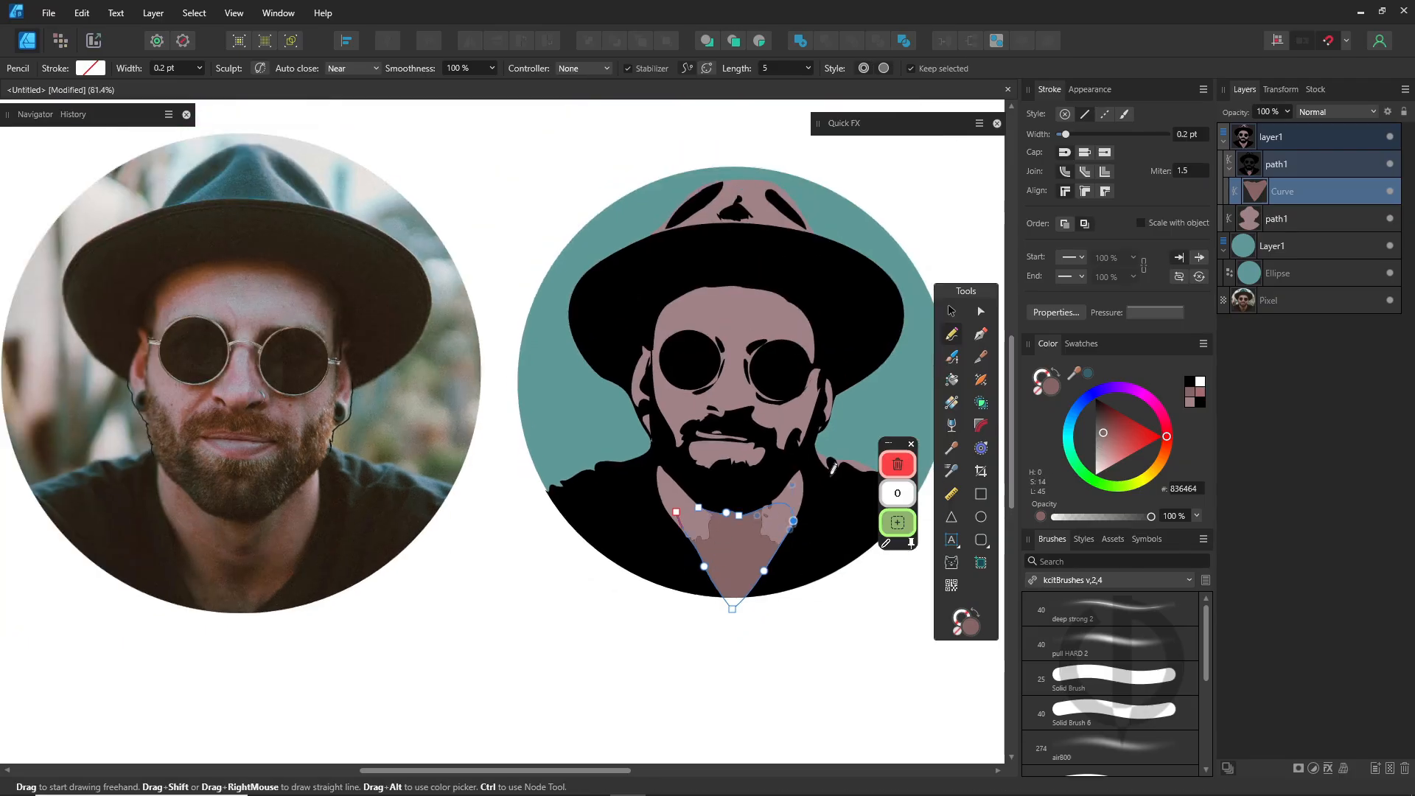
mouse_move(992, 451)
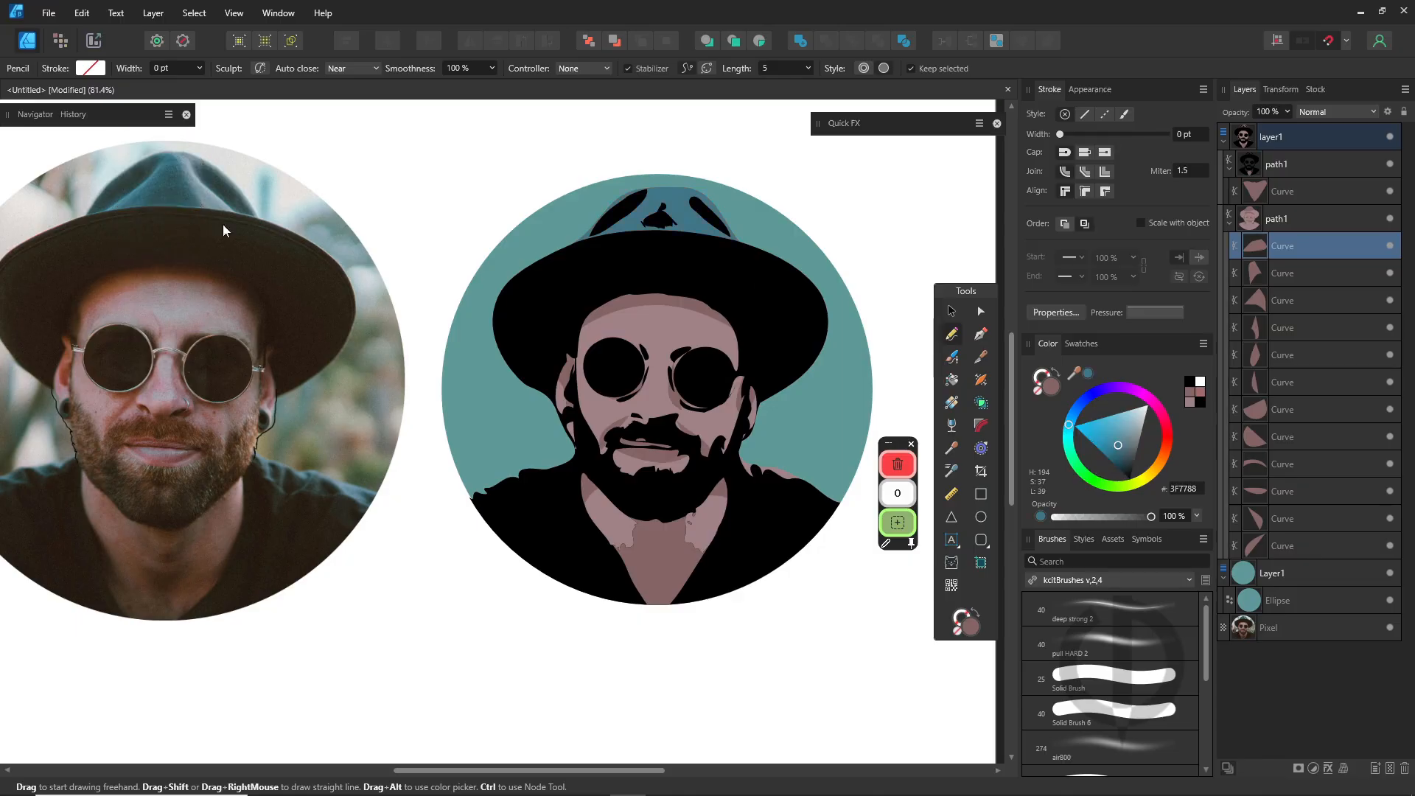
left_click(1112, 457)
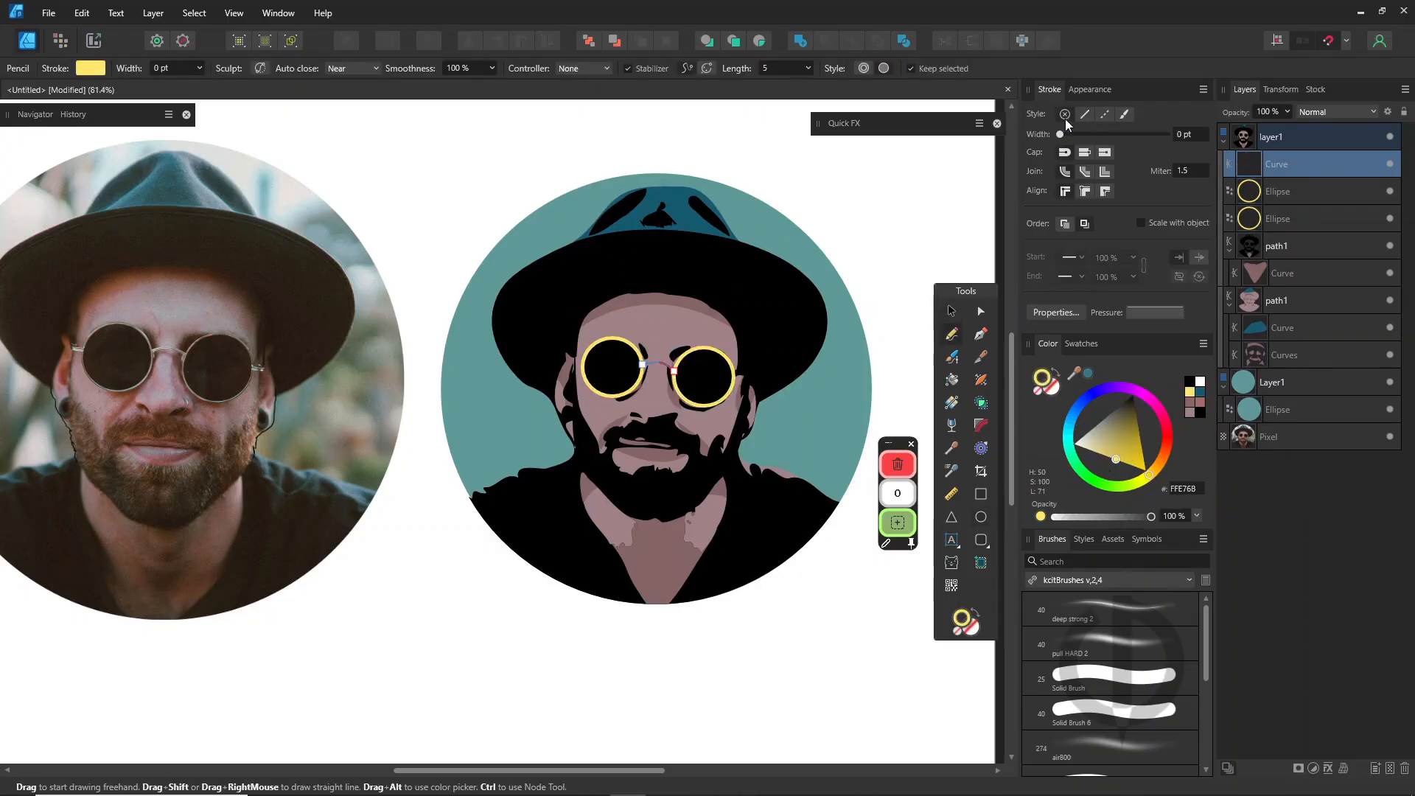
- Thicken the yellow glasses-frame stroke and add a blue Outline effect around the portrait
left_click_drag(1047, 133, 1114, 133)
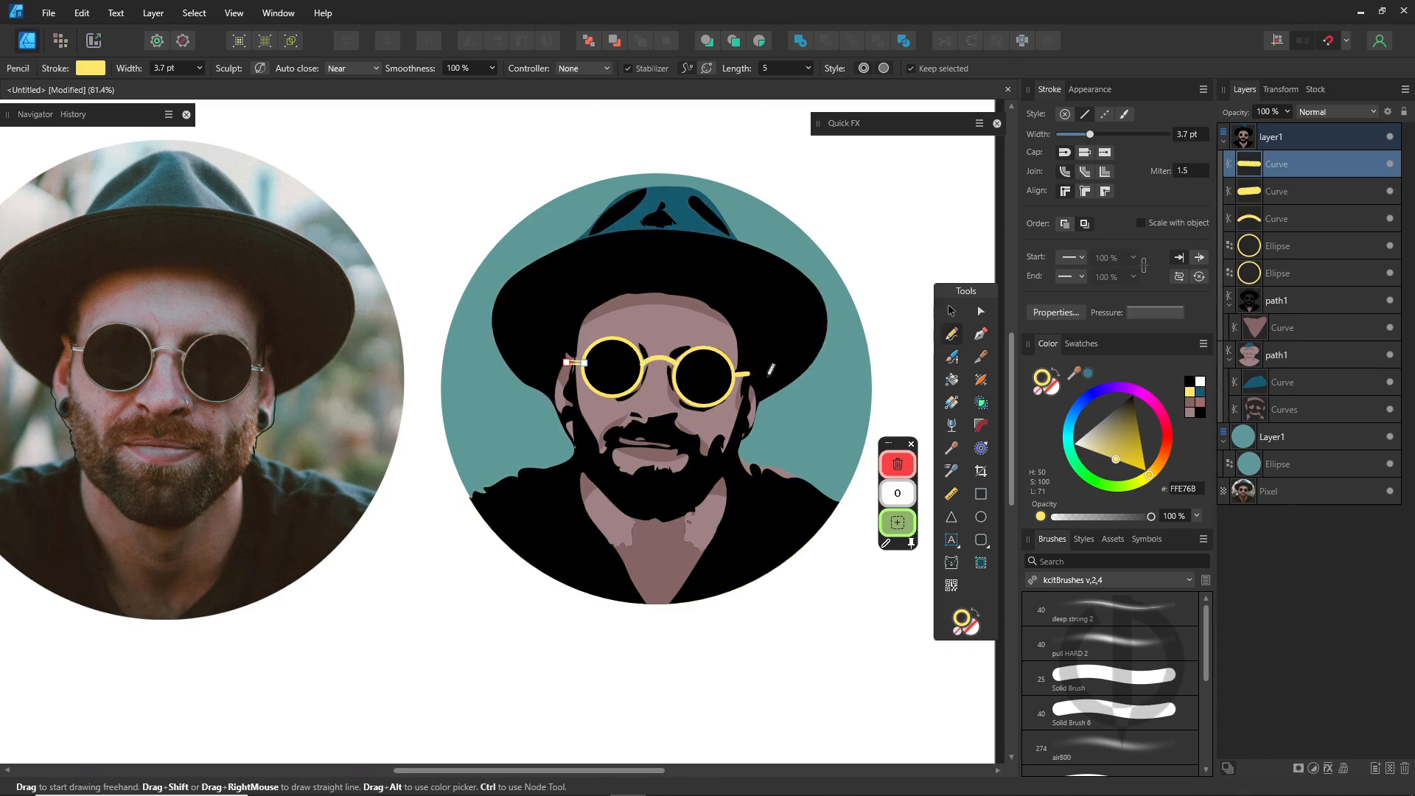
left_click(1275, 354)
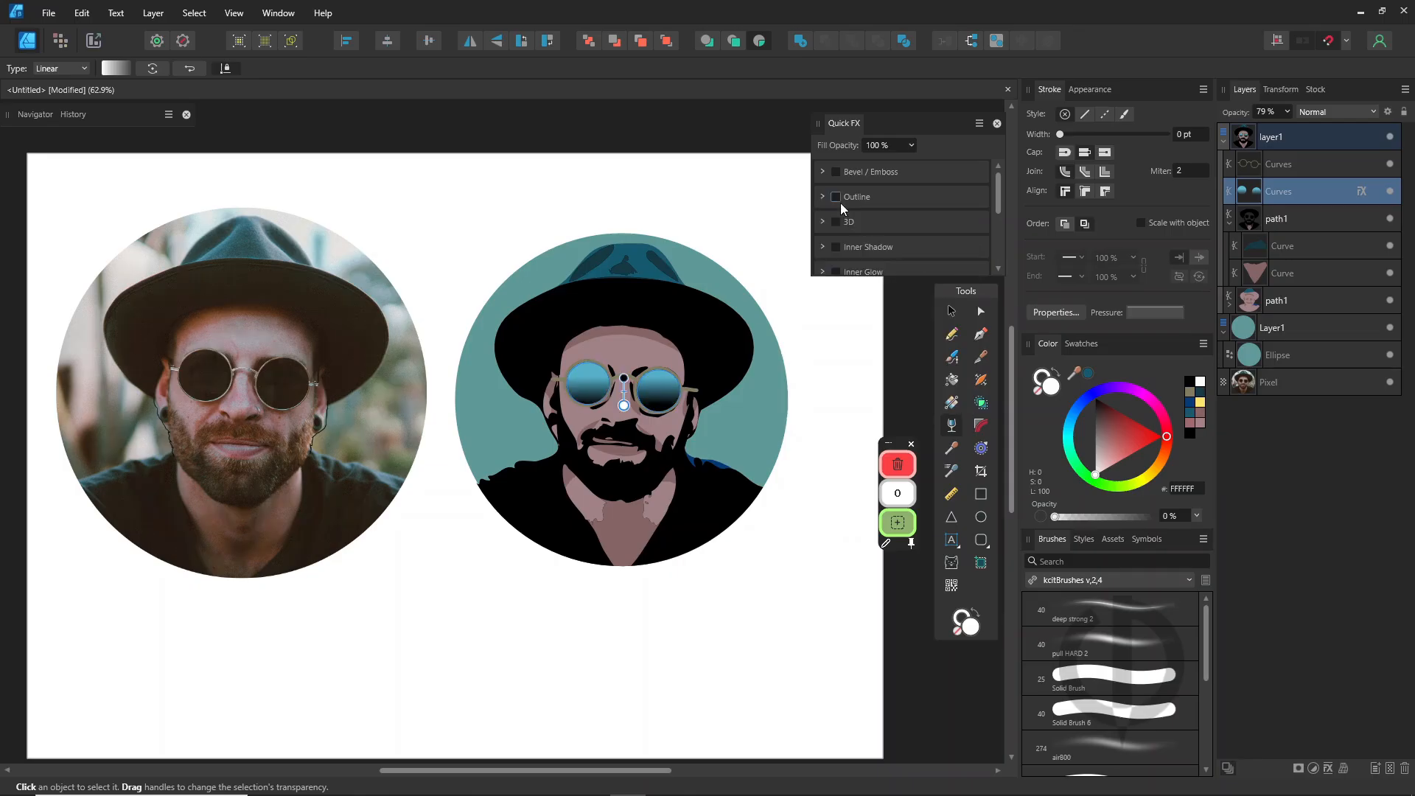
left_click(835, 196)
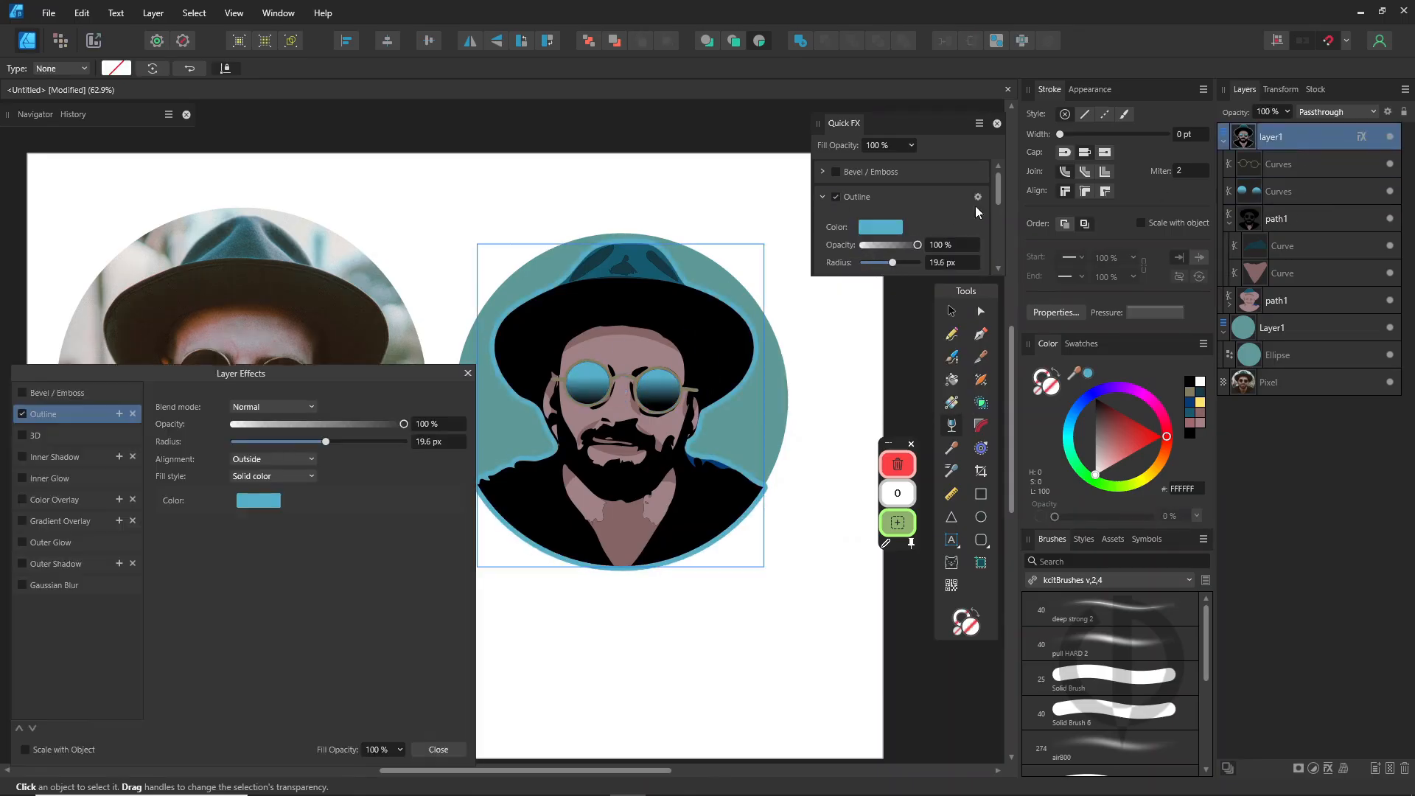